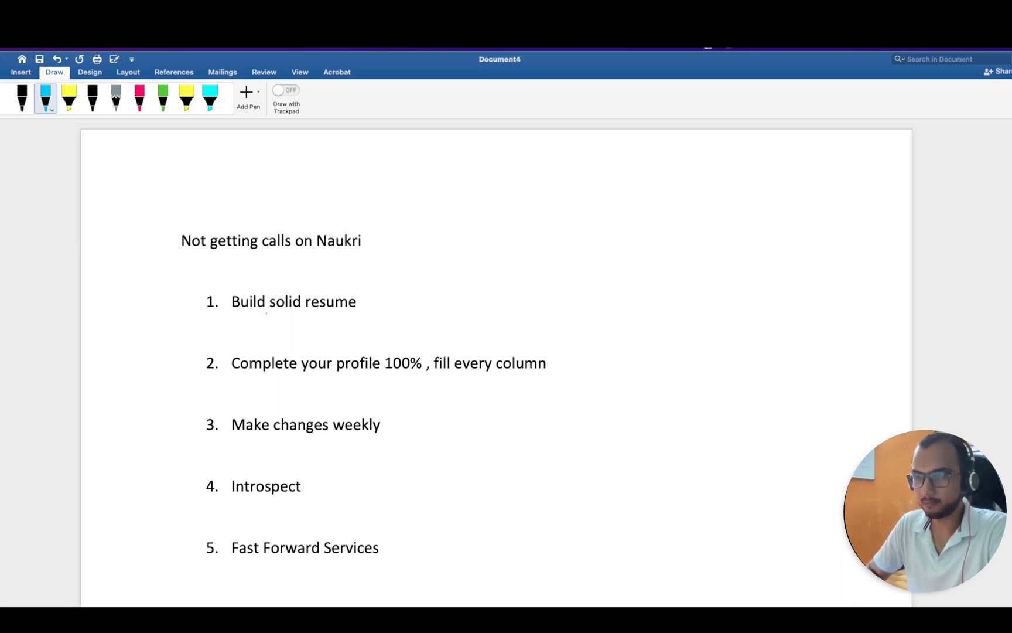
Underline 'resume' in tip 1 and ink an arrow to 'Naukri Profile + Resume (Keyword)' in blue.
left_click_drag(306, 311, 371, 310)
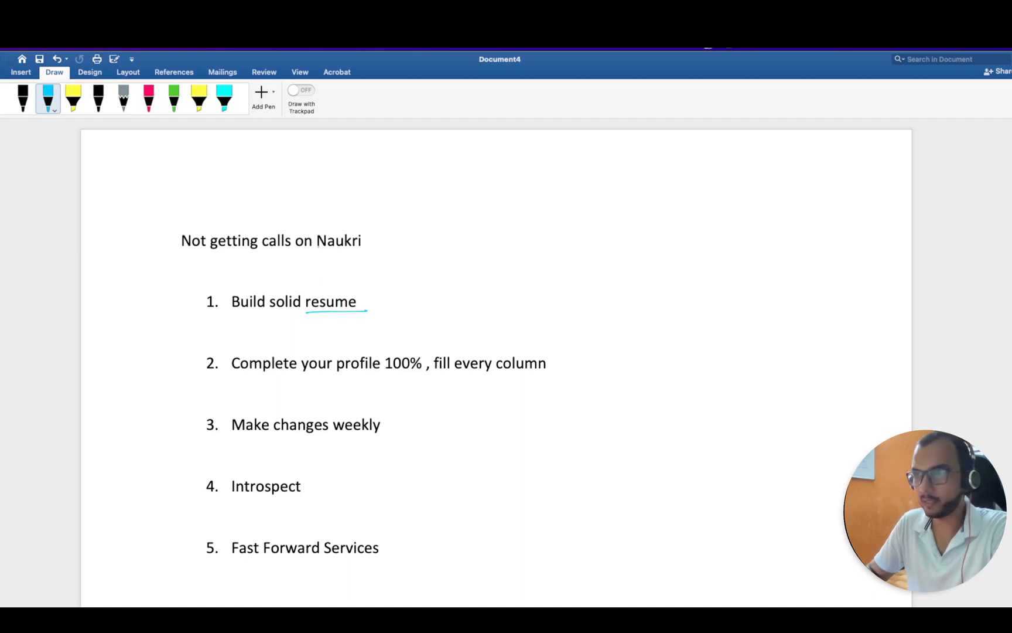
left_click_drag(342, 297, 372, 278)
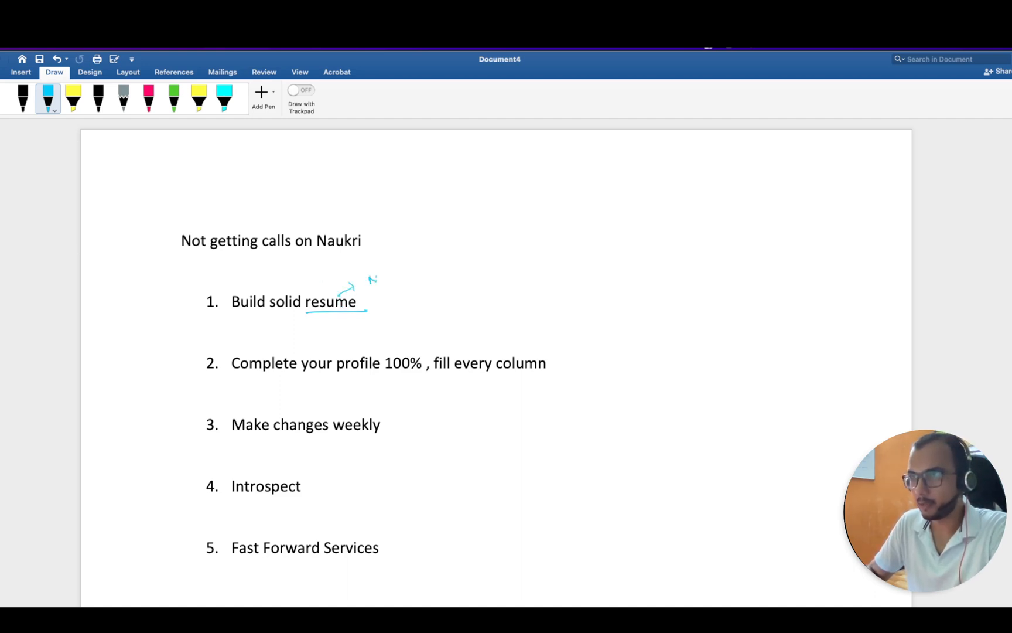
left_click_drag(368, 278, 419, 268)
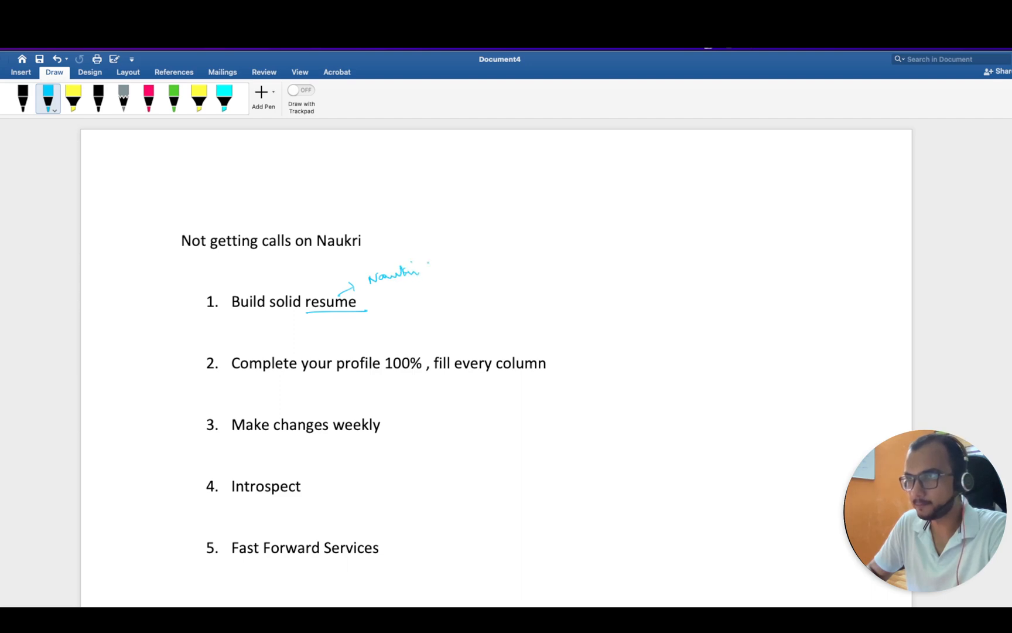
left_click_drag(429, 265, 478, 265)
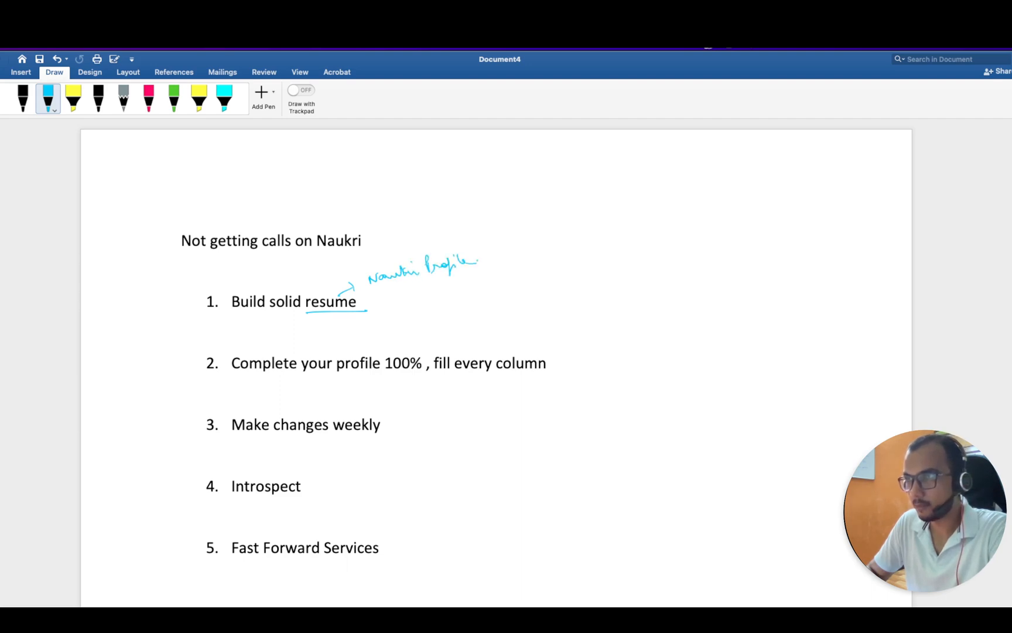
left_click_drag(481, 259, 494, 268)
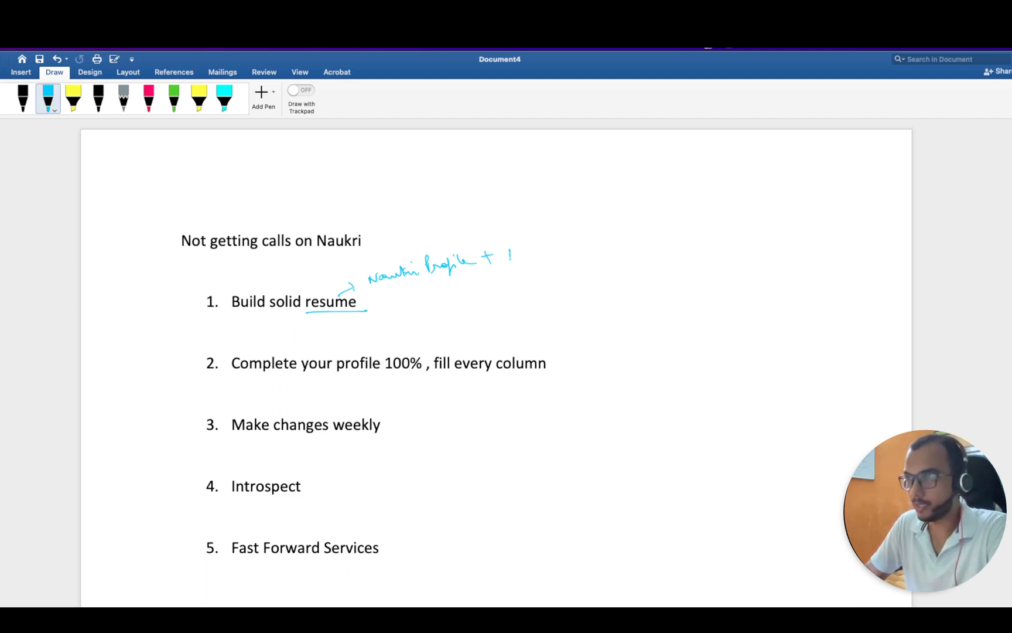
left_click_drag(510, 258, 562, 251)
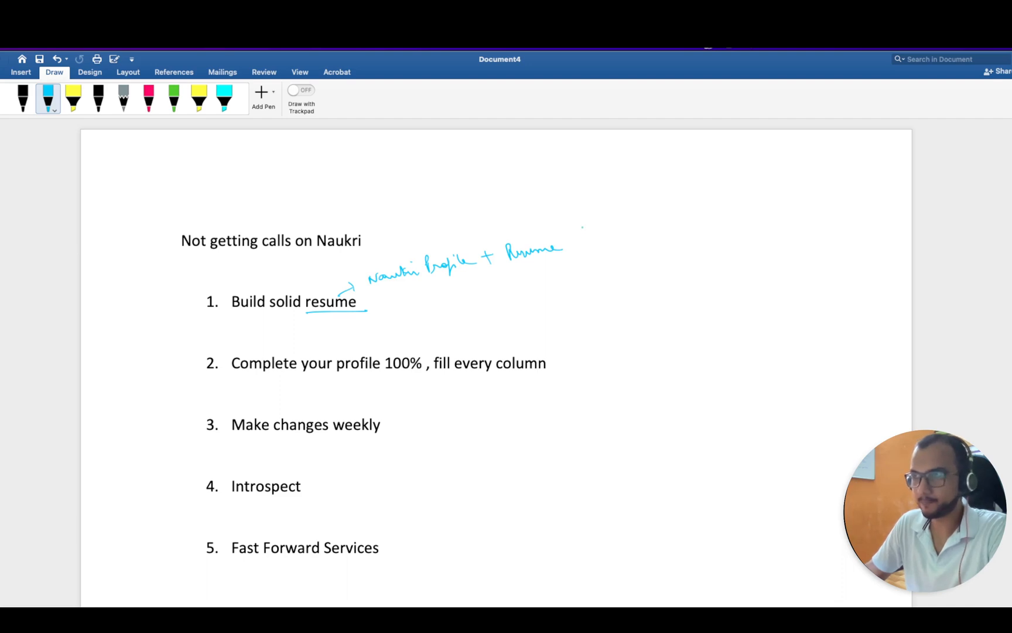
left_click_drag(574, 242, 629, 242)
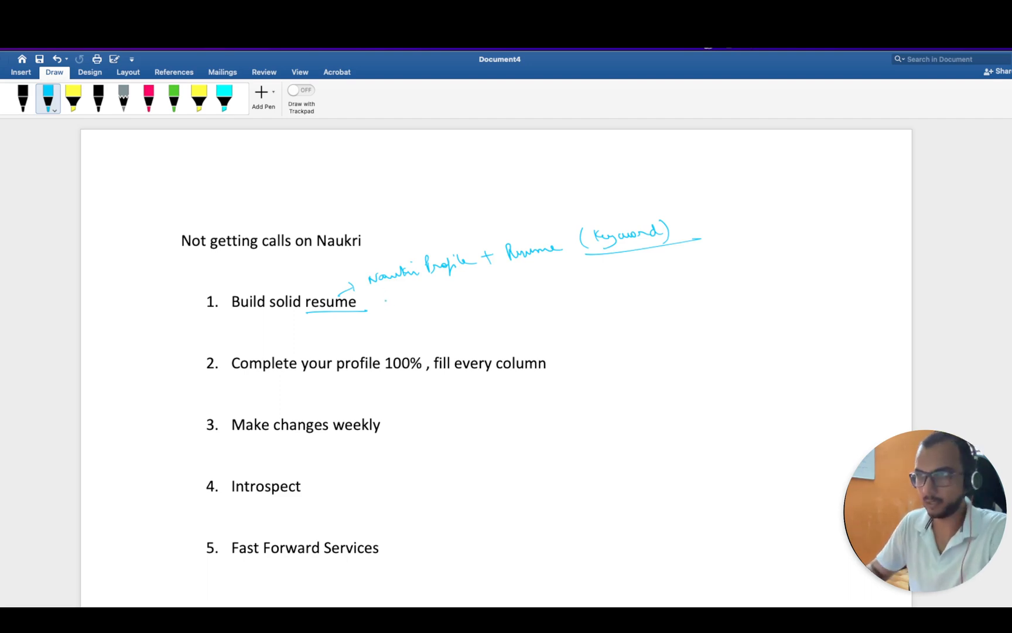
Ink an arrow and '10 YOE – 1 Page Resume, at Max 2 Page' beside tip 1, underlining 'solid resume'.
left_click_drag(371, 302, 397, 302)
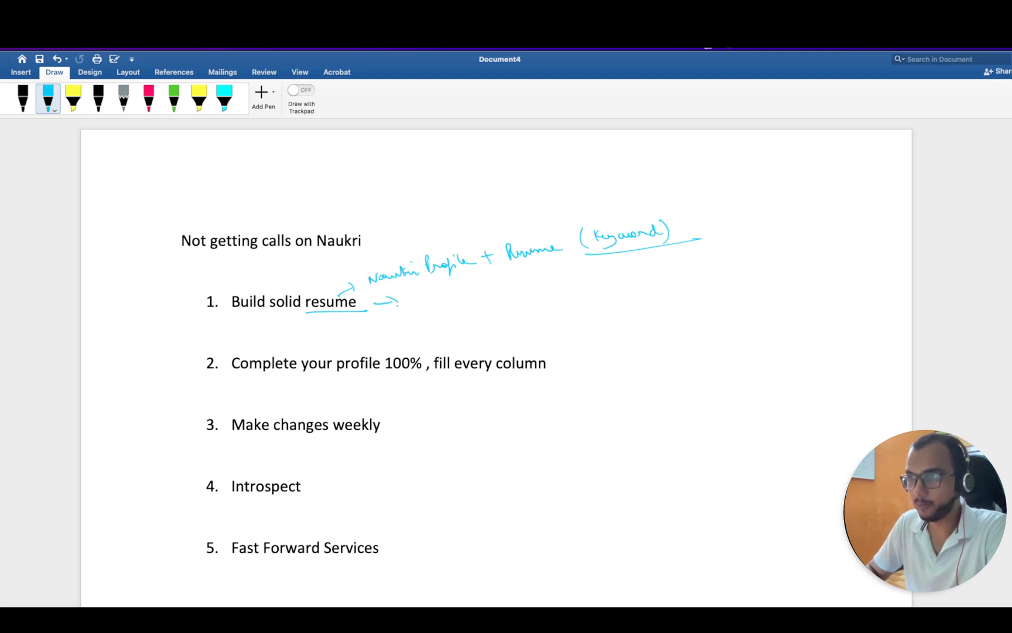
left_click_drag(426, 293, 449, 303)
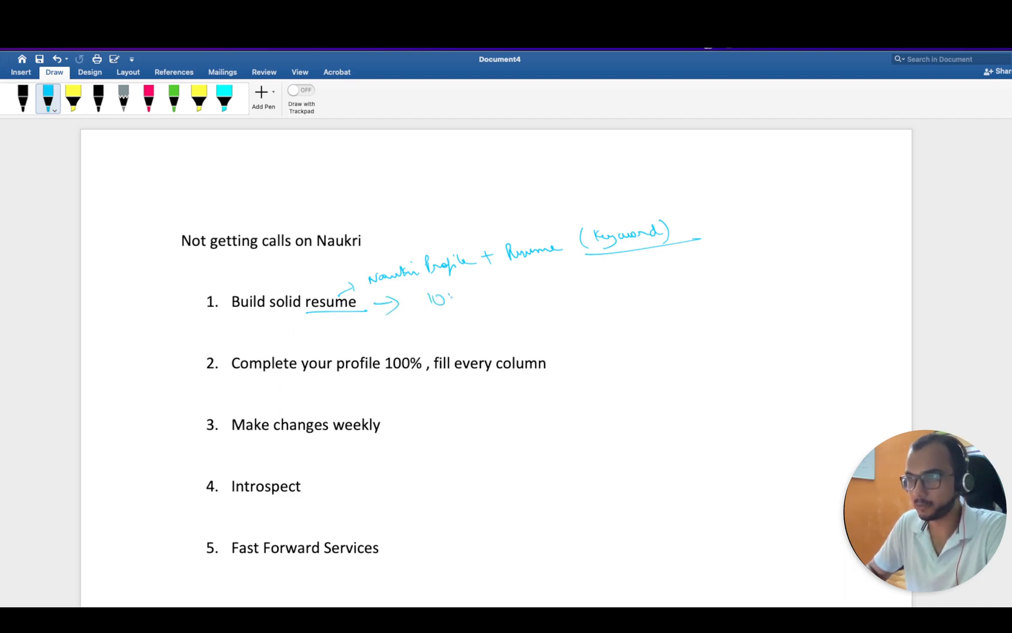
left_click_drag(438, 300, 481, 300)
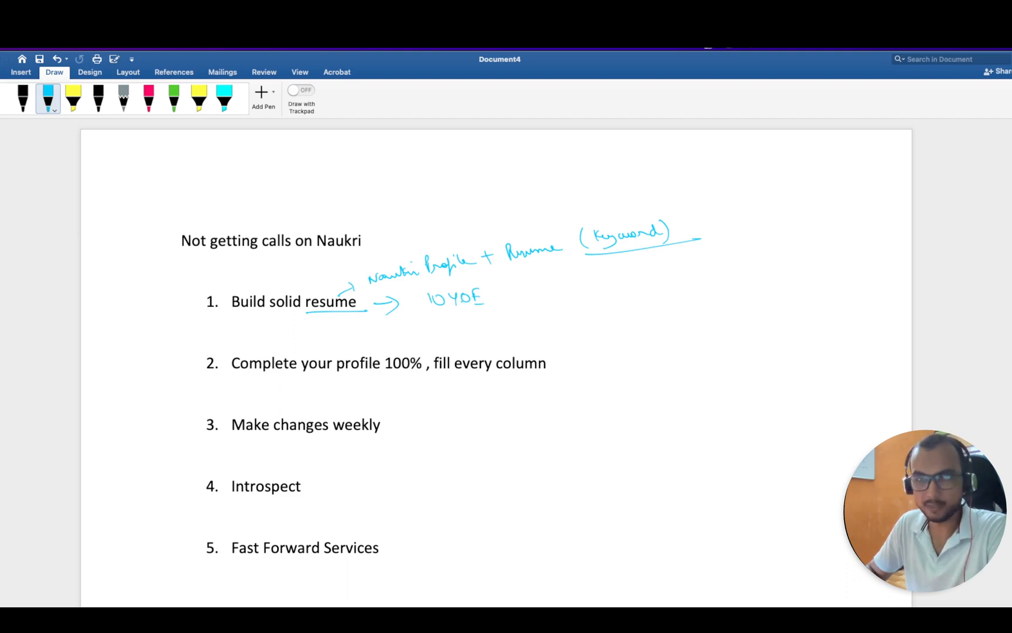
left_click_drag(497, 297, 549, 291)
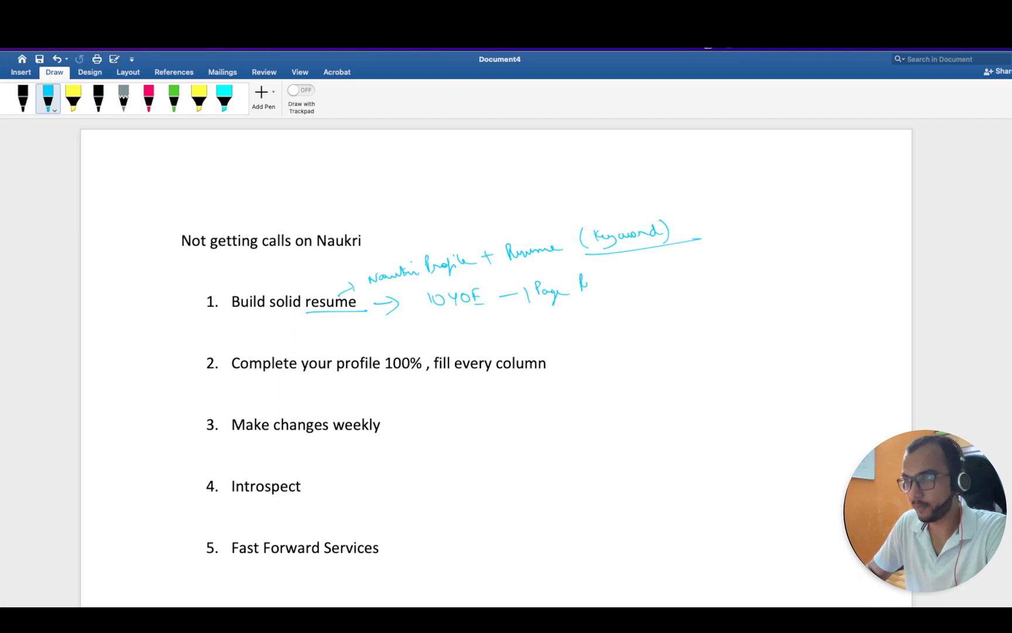
left_click_drag(581, 287, 643, 287)
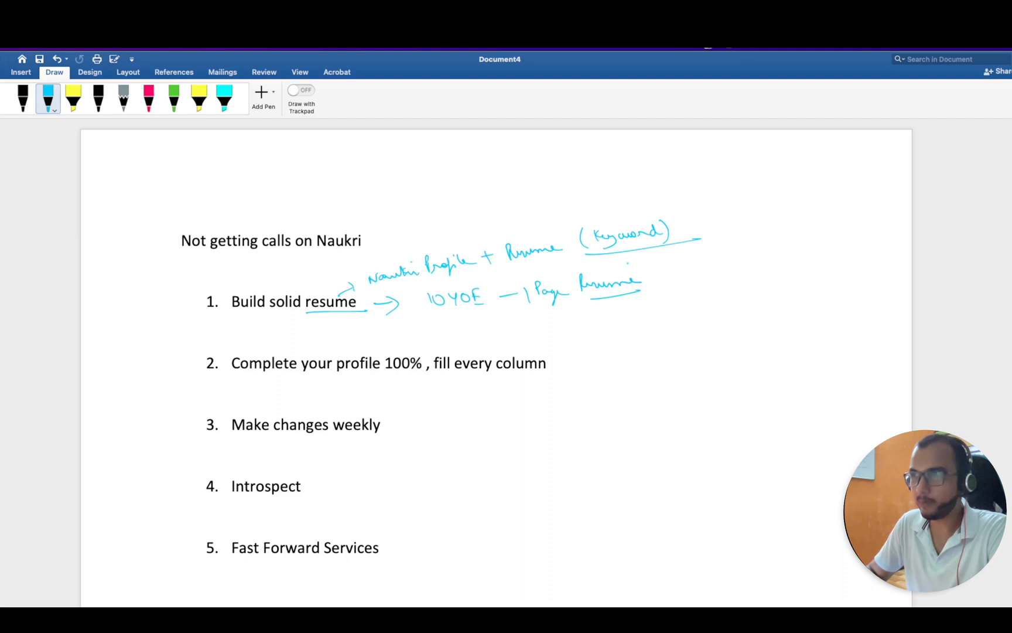
left_click_drag(658, 281, 713, 281)
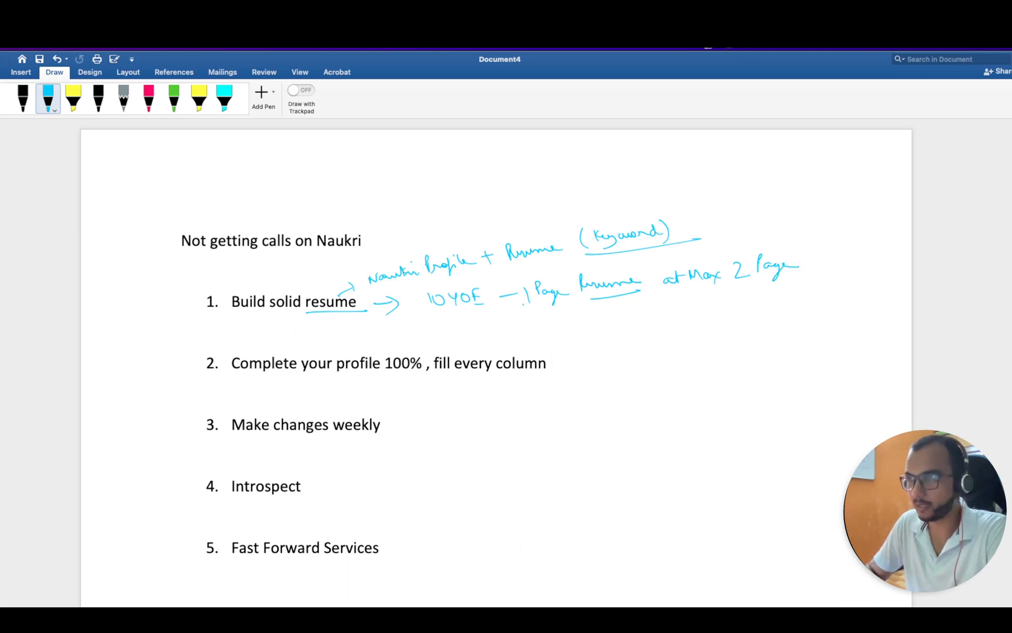
left_click_drag(526, 300, 616, 300)
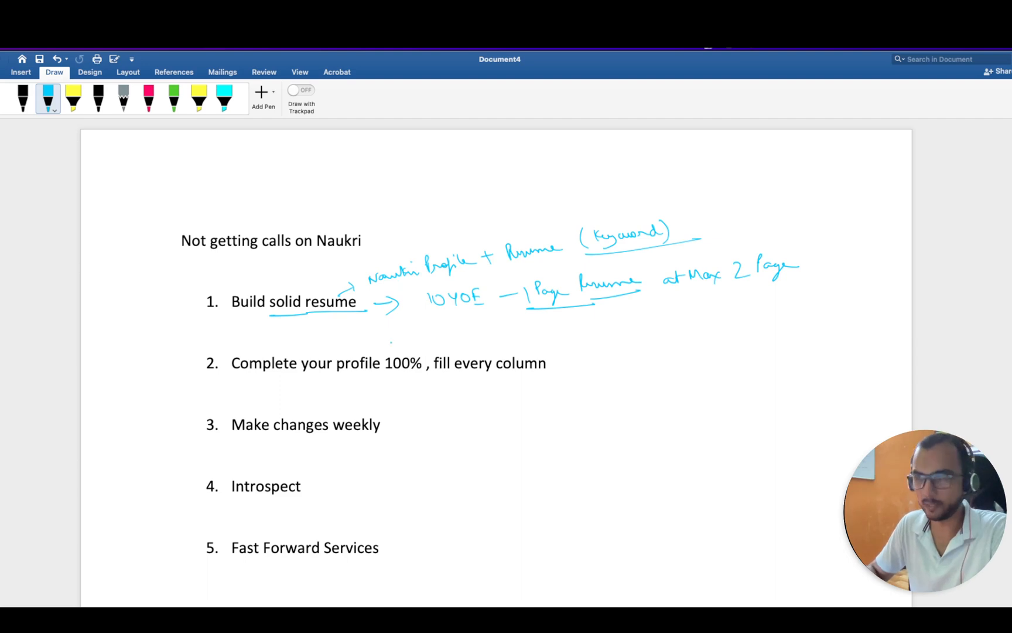
Underline 'profile 100%' and 'fill every column' in tip 2, and write an underlined '7 Years' to its right.
left_click_drag(328, 380, 417, 384)
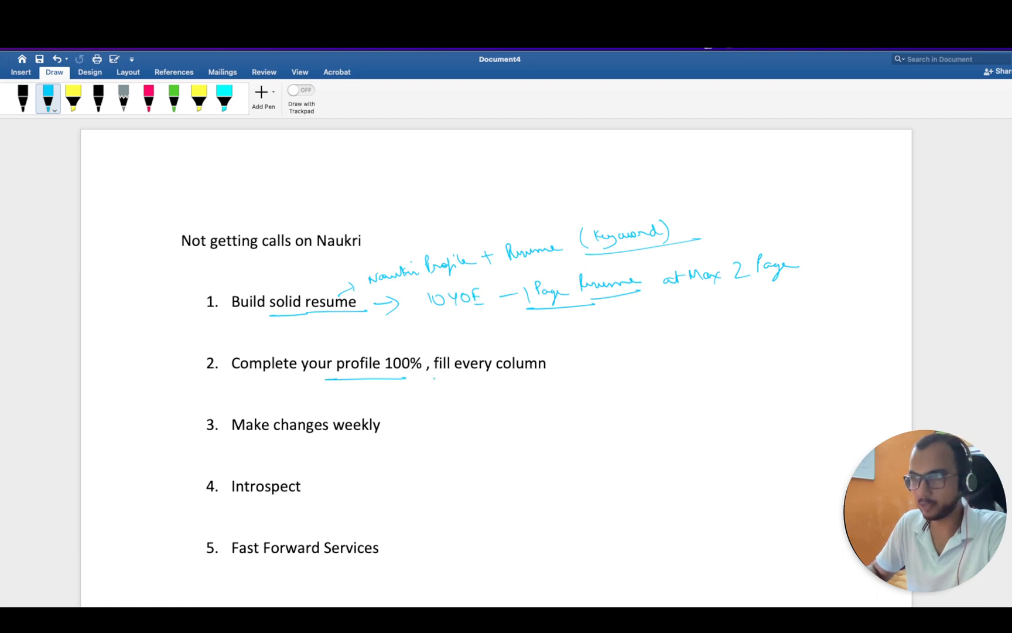
left_click_drag(426, 371, 555, 371)
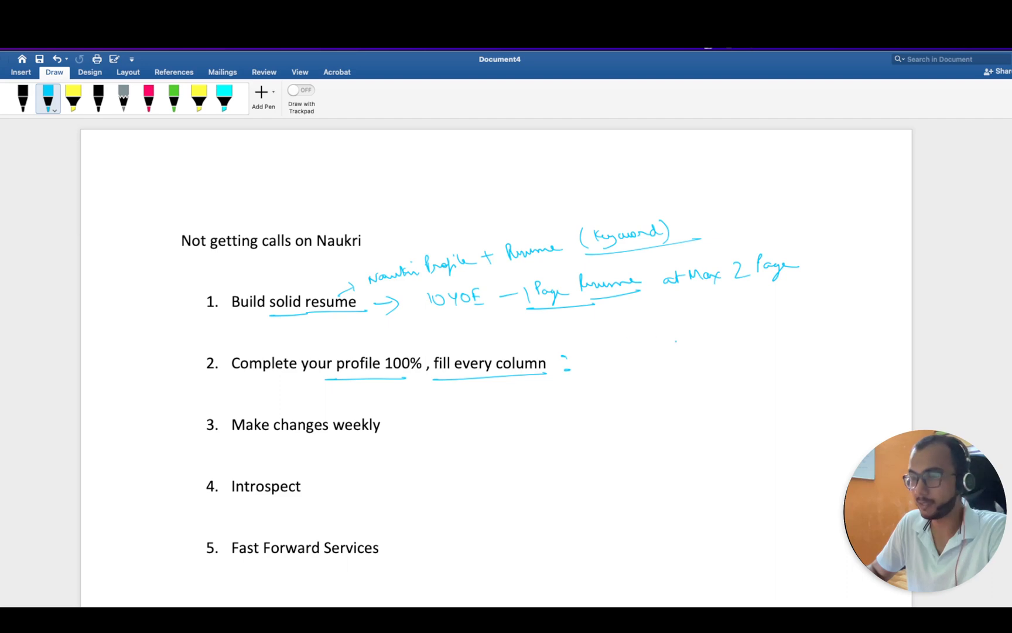
left_click_drag(772, 339, 791, 326)
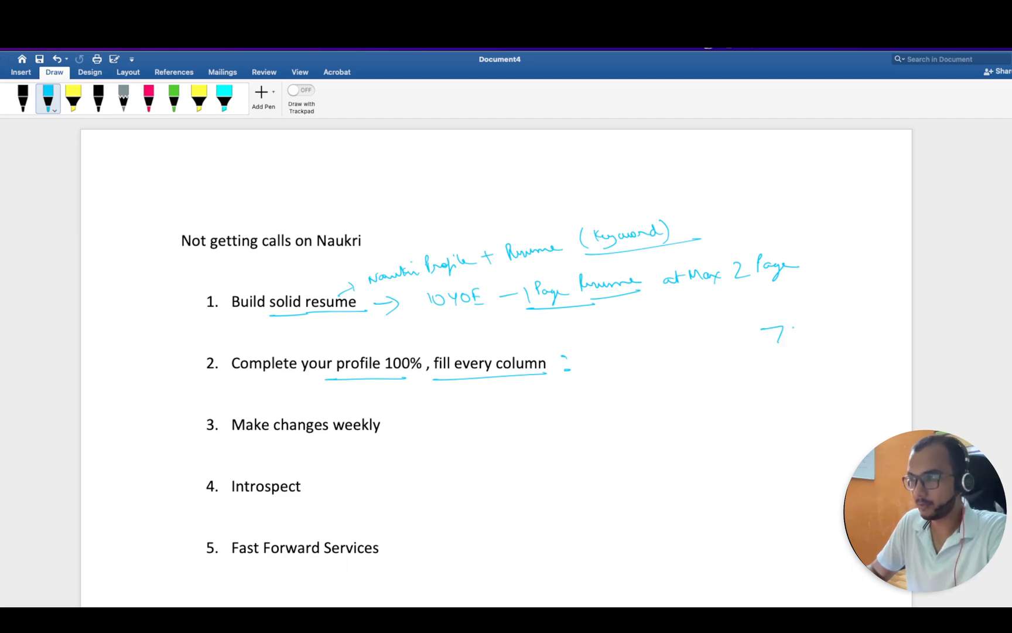
left_click_drag(787, 329, 804, 333)
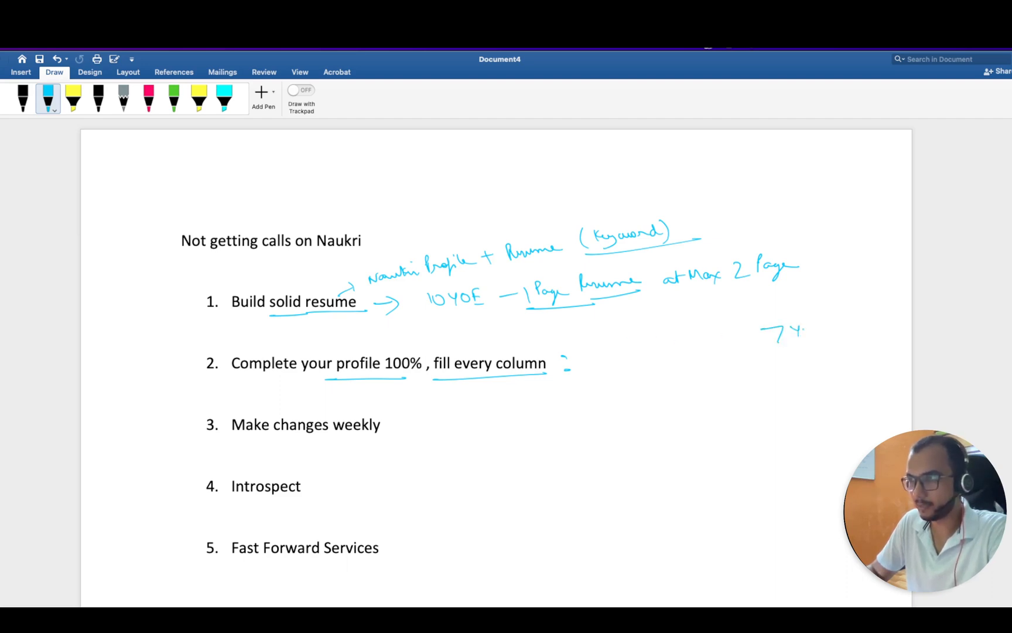
left_click_drag(791, 330, 830, 330)
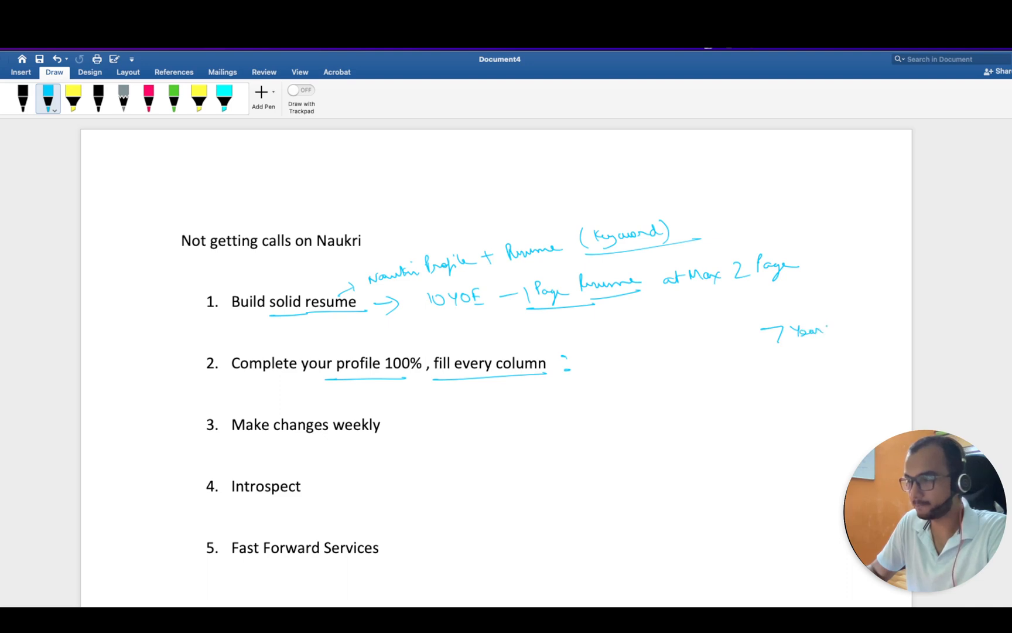
left_click_drag(765, 335, 859, 339)
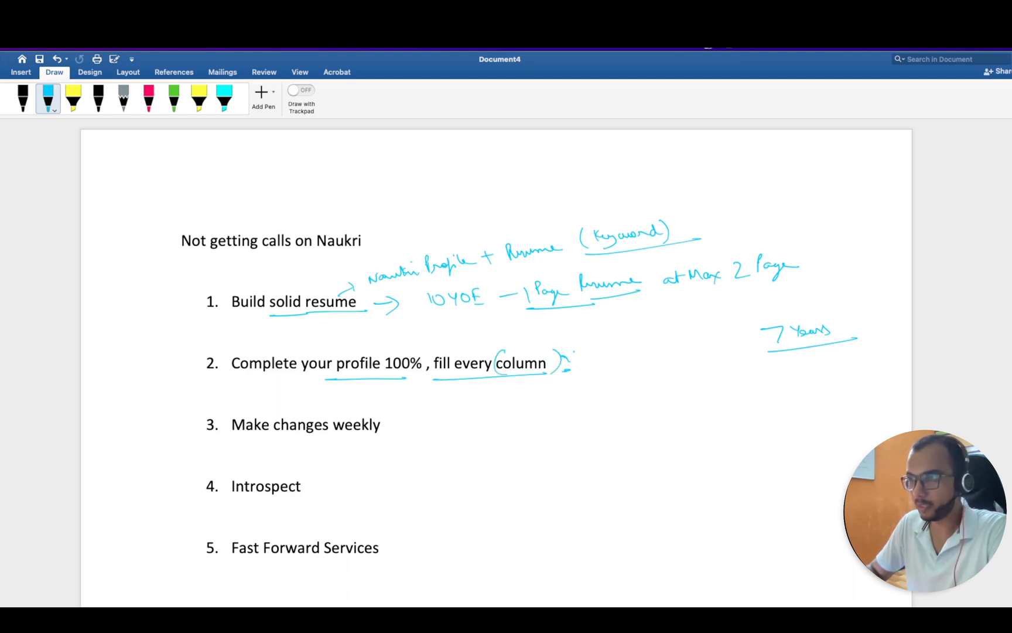
Write 'Unique → Copy Paste ✗' beside tip 2 and extend the blue underline under item 2.
left_click_drag(571, 359, 626, 346)
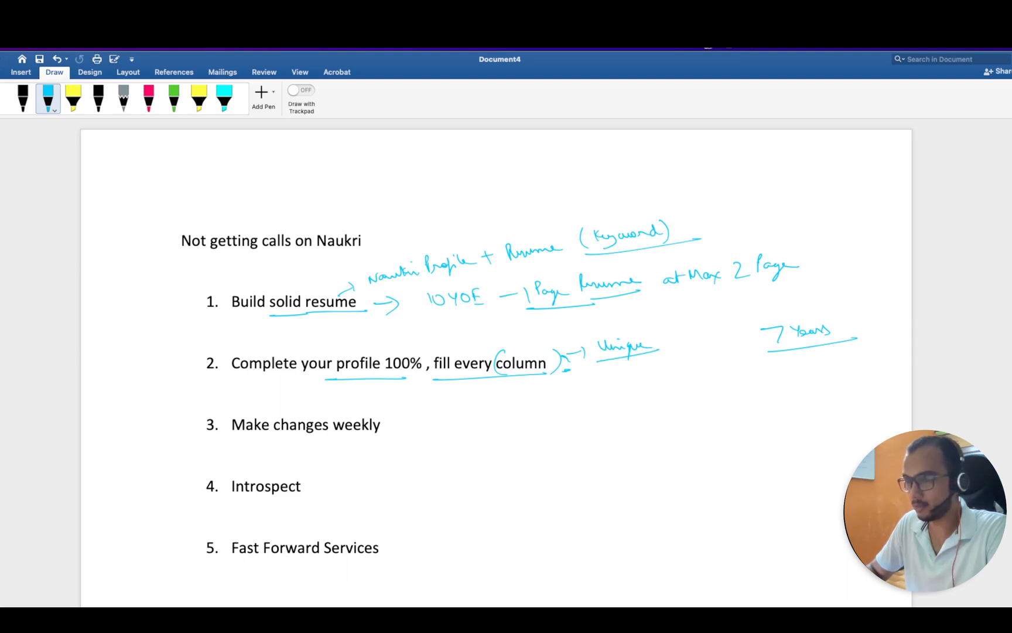
left_click_drag(662, 348, 697, 335)
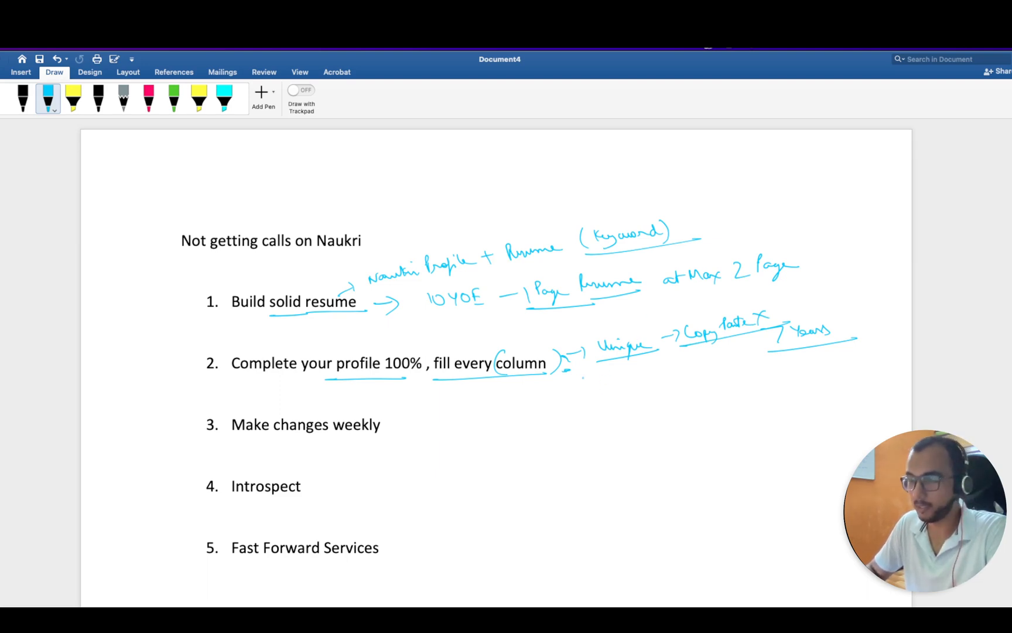
left_click_drag(571, 387, 591, 394)
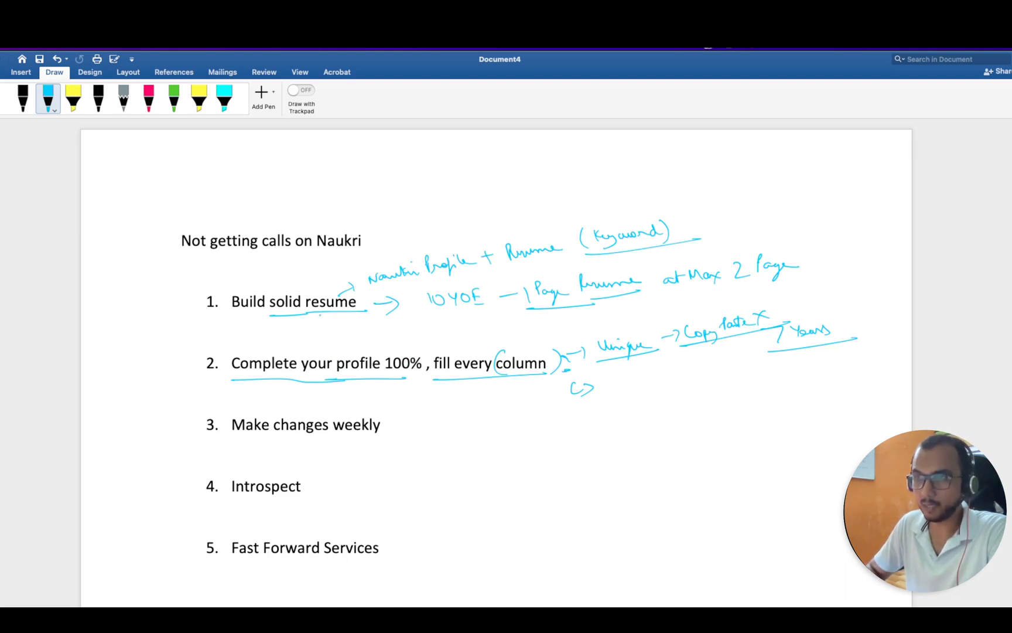
Ink 'Automation' with a hooked arrow under item 1 and '50% AM' by the JD note, then switch to red.
left_click_drag(323, 316, 342, 329)
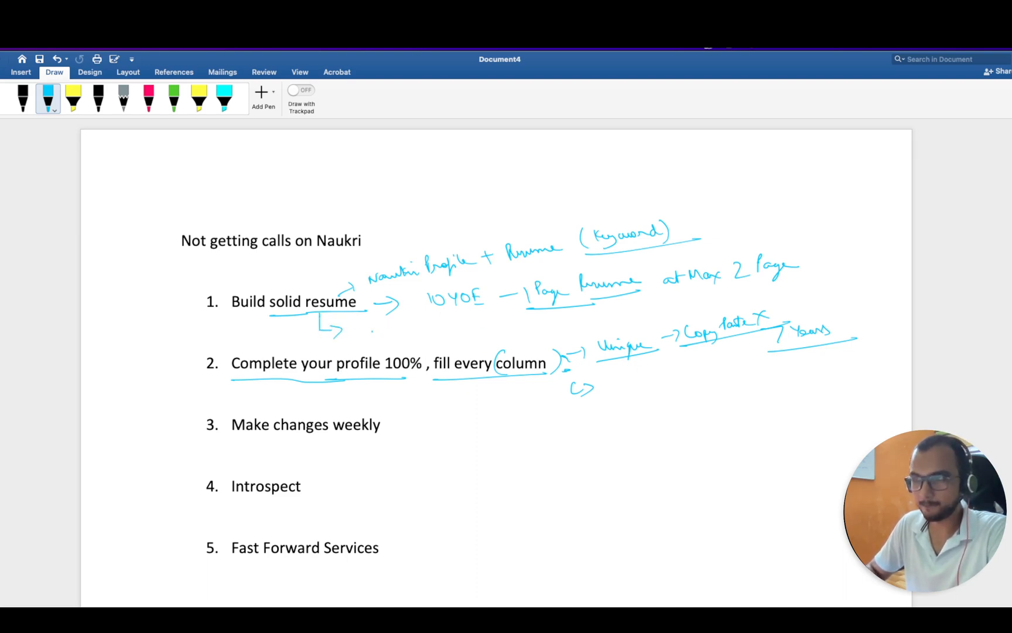
left_click_drag(355, 328, 387, 328)
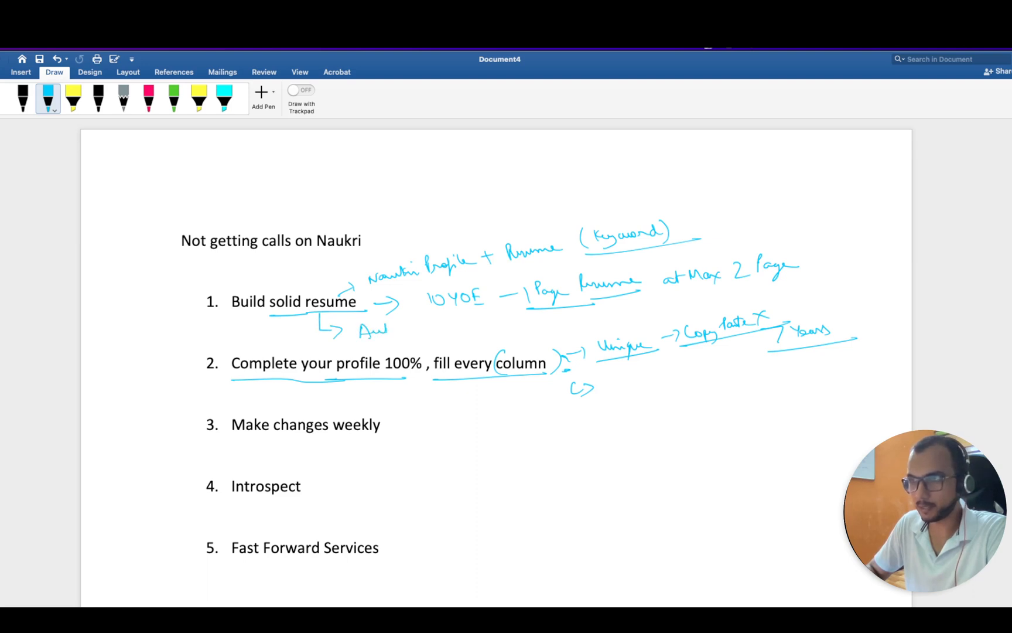
left_click_drag(358, 329, 439, 329)
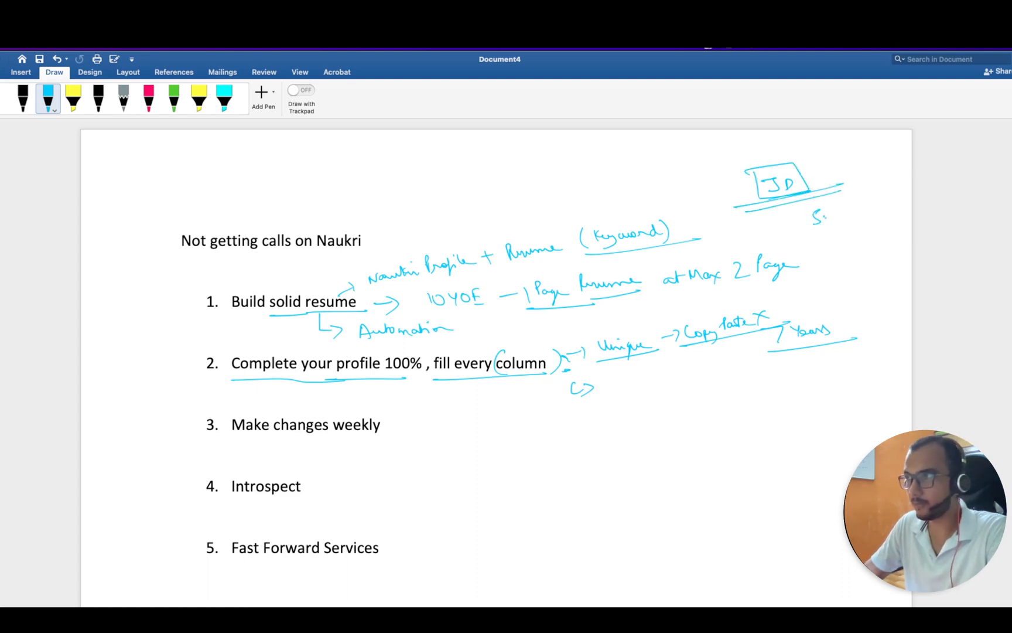
left_click_drag(810, 217, 878, 210)
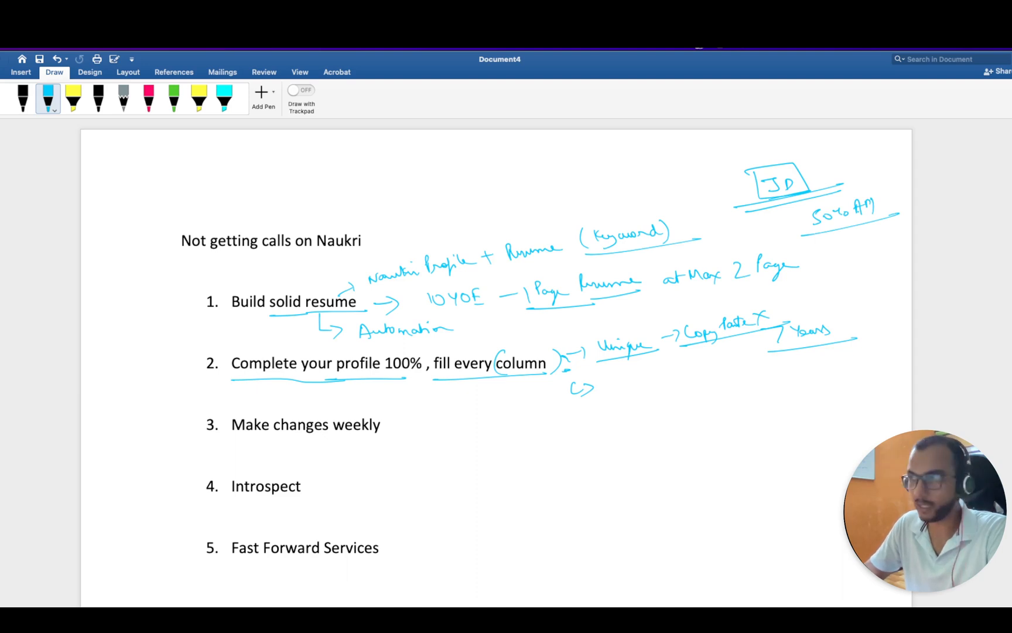
left_click(148, 99)
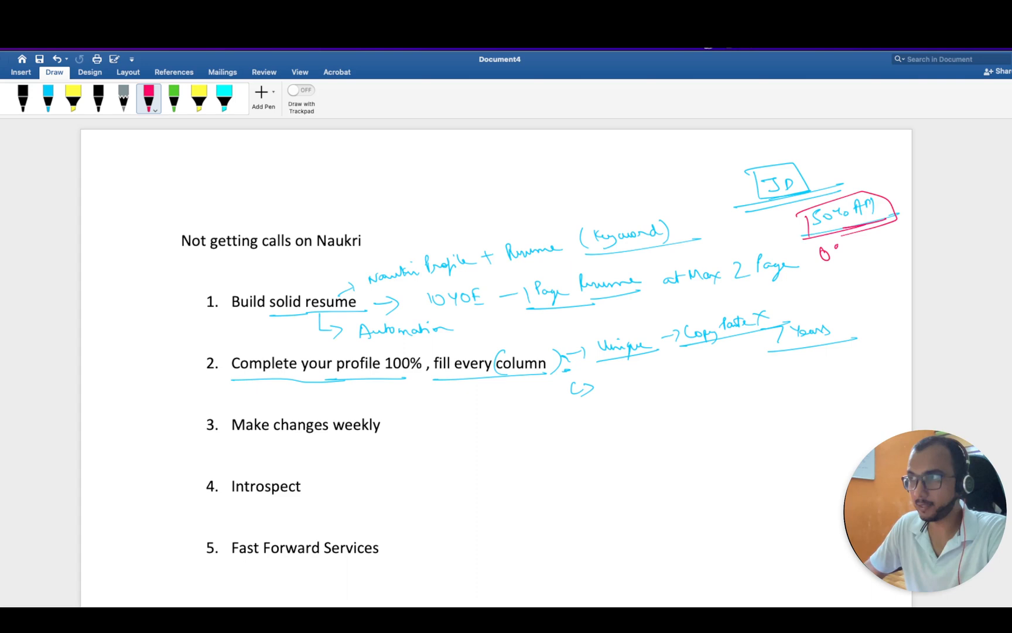
Draw a red-boxed '0%' note beneath the circled '50% AM' at top right.
left_click_drag(821, 252, 866, 261)
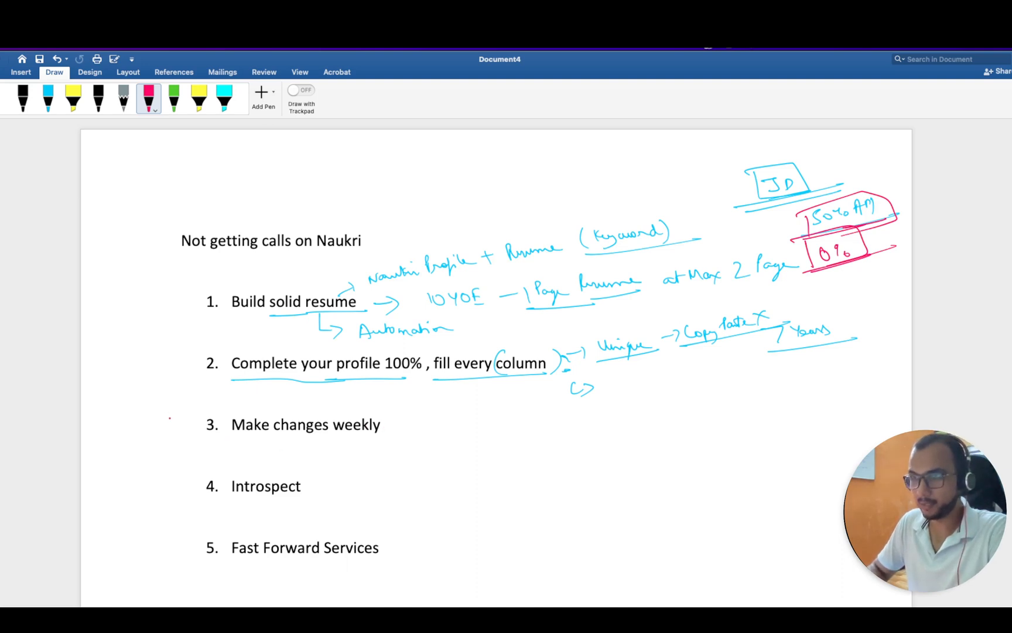
Star item 3 and write 'Refresh your feed/colours → Going Up' beside it in red.
left_click_drag(158, 420, 222, 432)
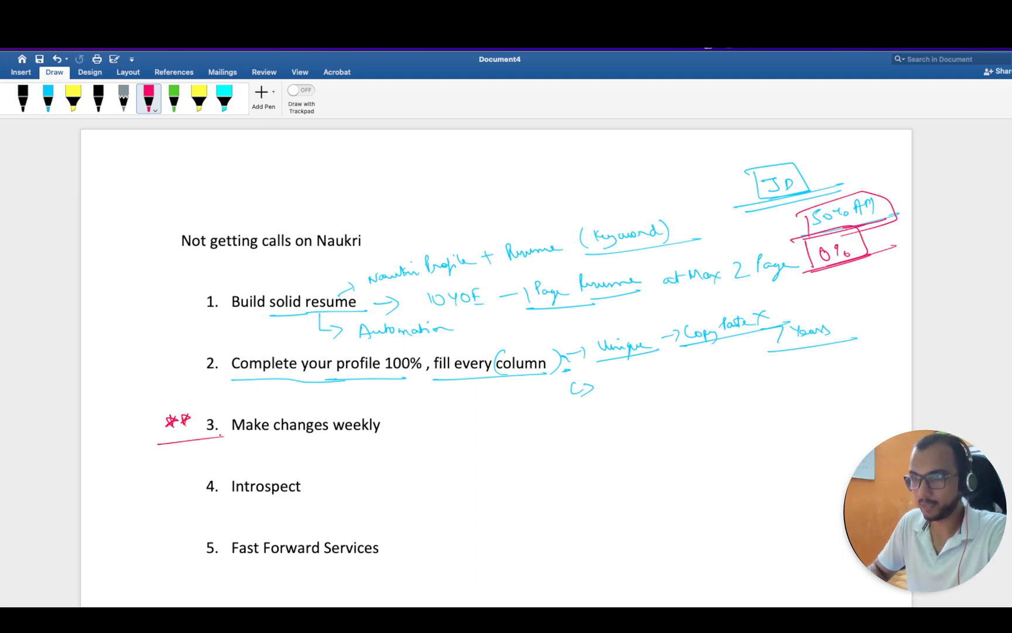
left_click_drag(391, 424, 417, 428)
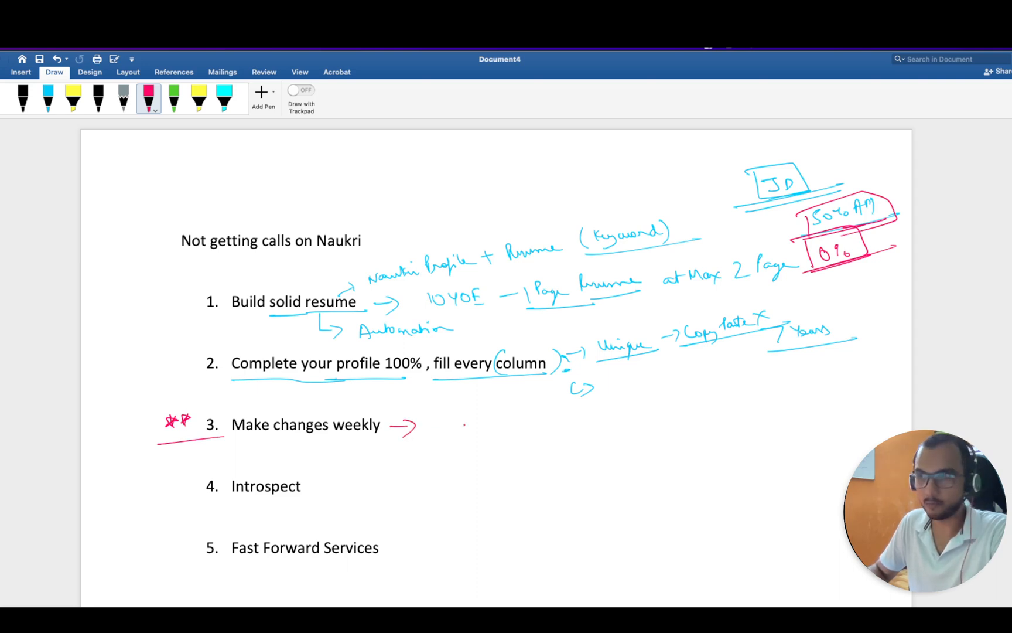
left_click_drag(430, 426, 464, 429)
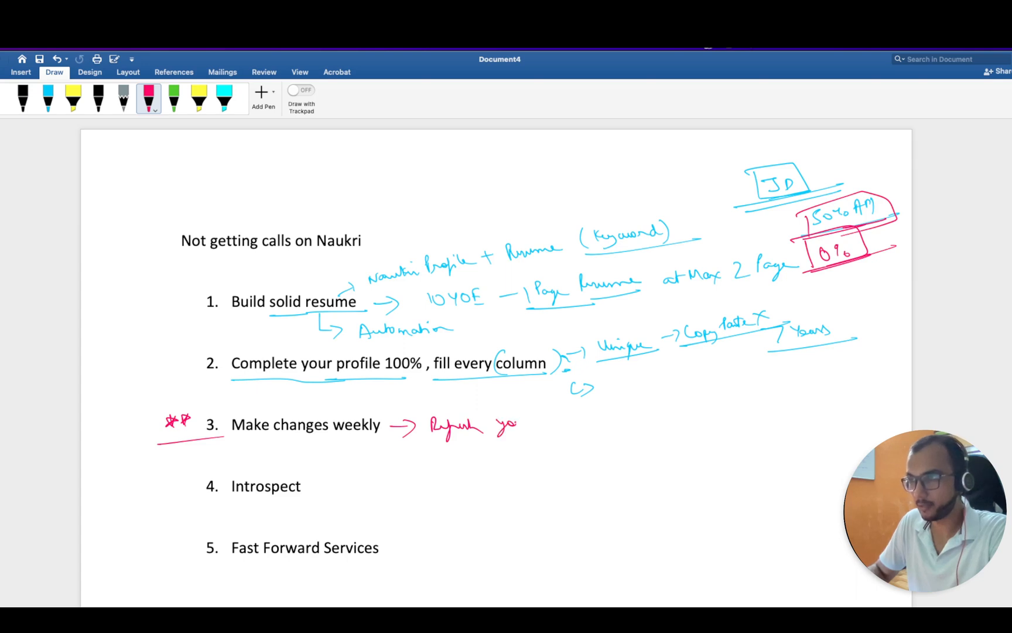
left_click_drag(497, 426, 581, 423)
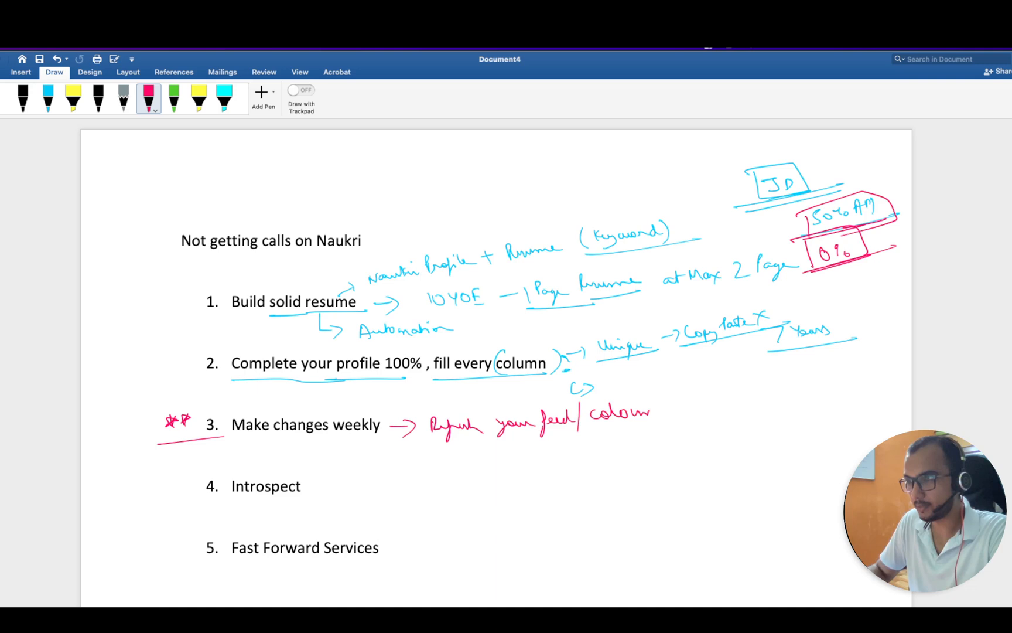
left_click_drag(659, 410, 733, 394)
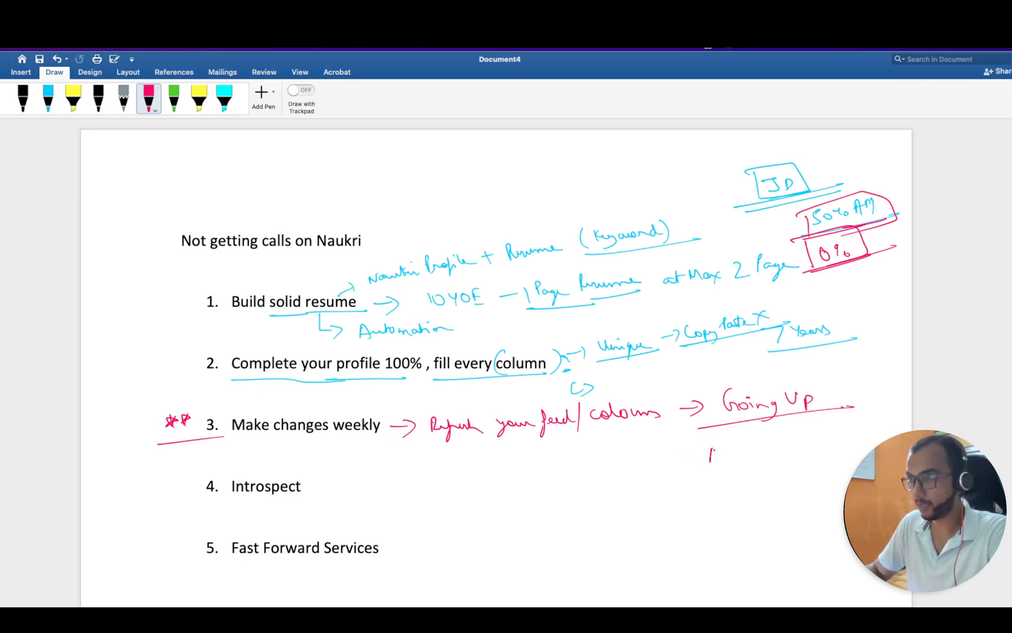
Write 'Auto → Noida' below Going Up and sketch a lined box with arrows at lower right.
left_click_drag(708, 455, 795, 452)
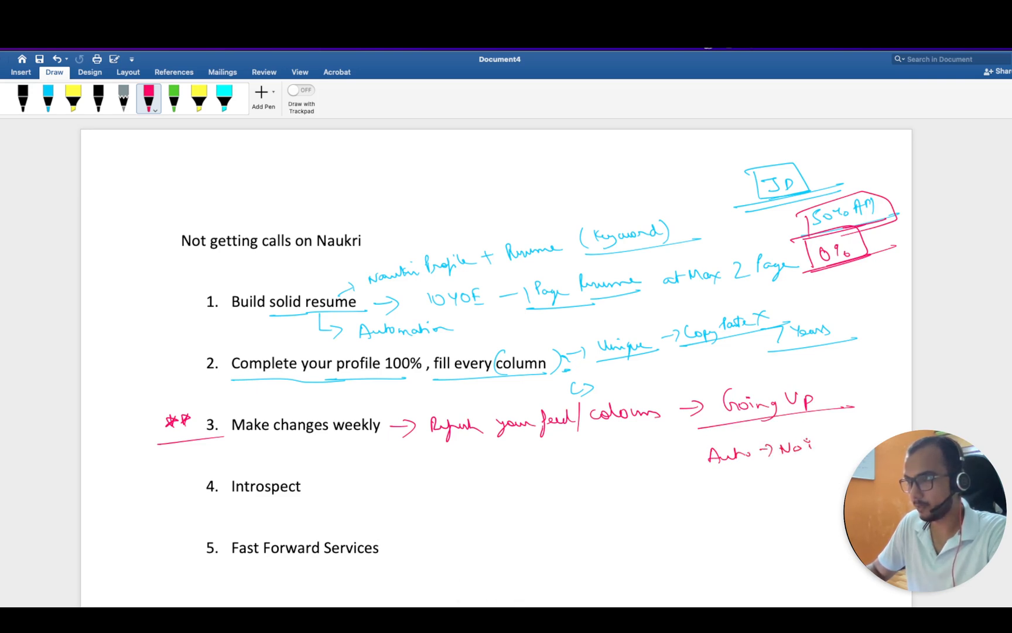
left_click_drag(794, 449, 846, 471)
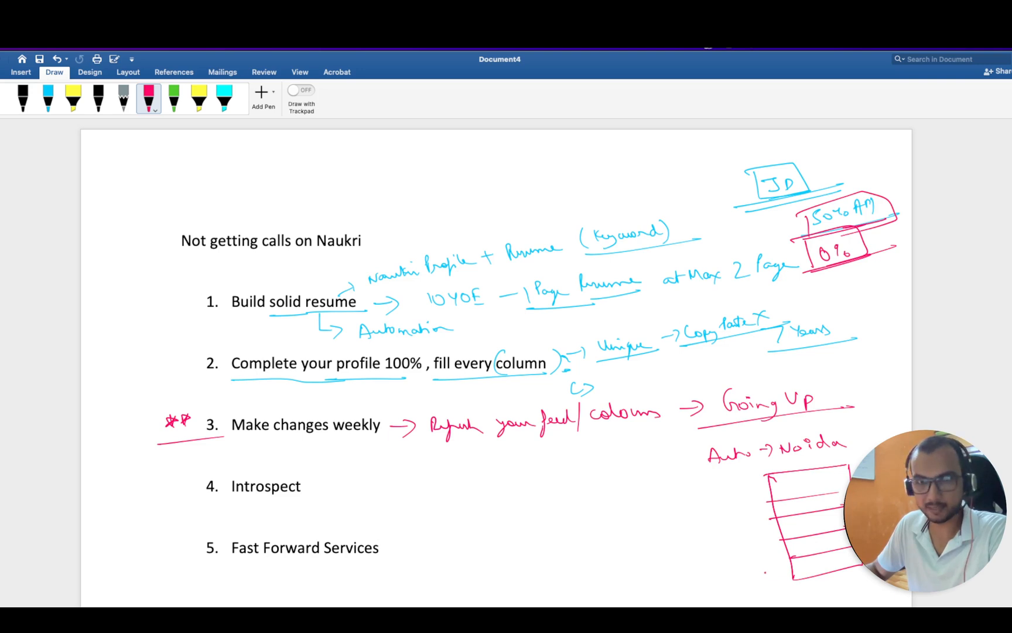
left_click_drag(749, 562, 775, 575)
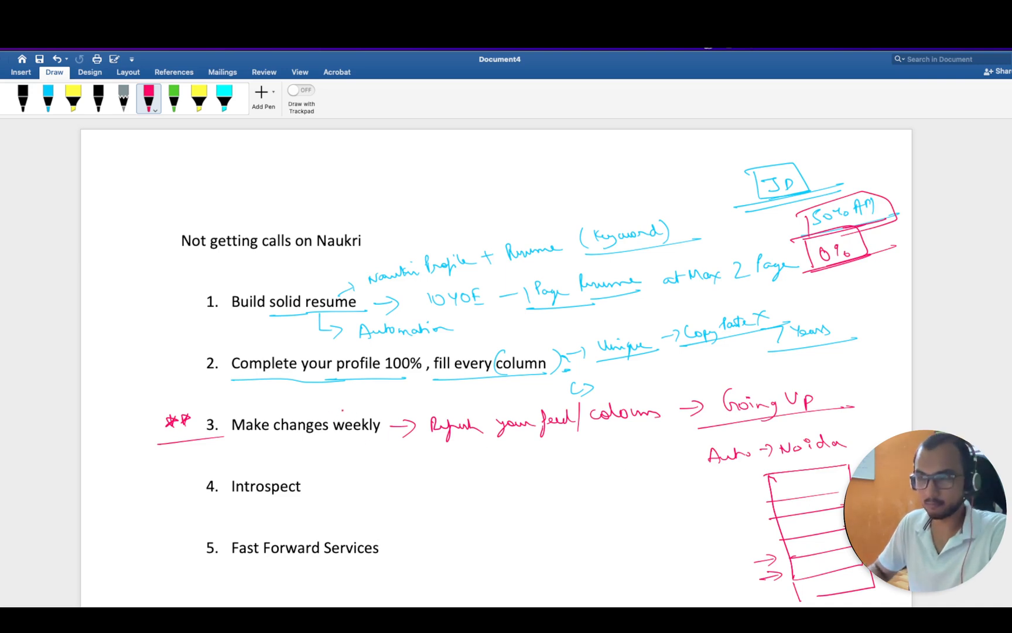
Write 'Daily → NP' above tip 3's note and underline 'changes weekly' in red.
left_click_drag(342, 400, 401, 397)
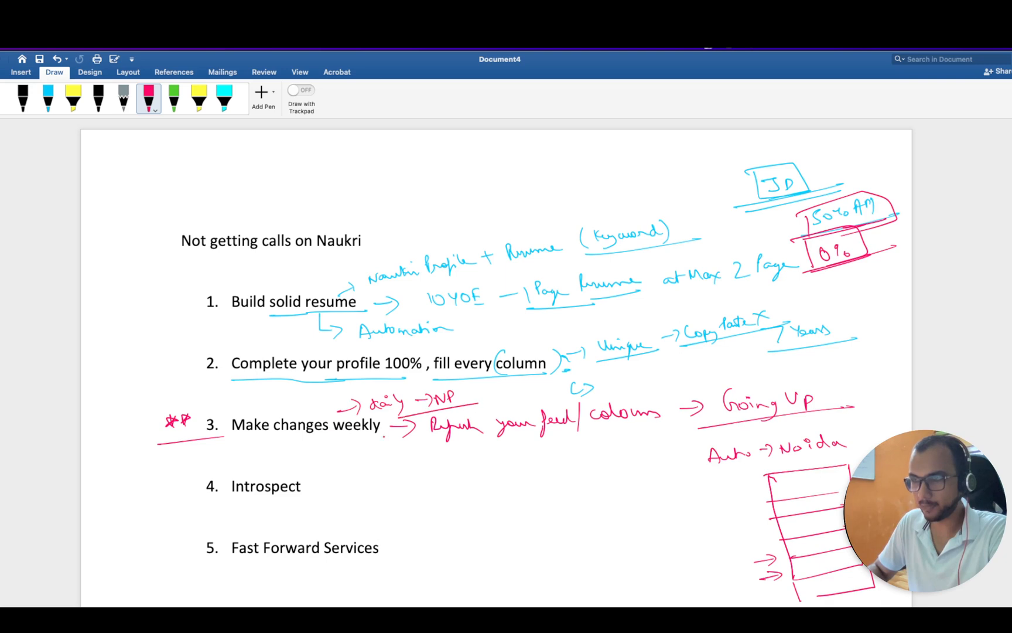
left_click_drag(336, 445, 413, 423)
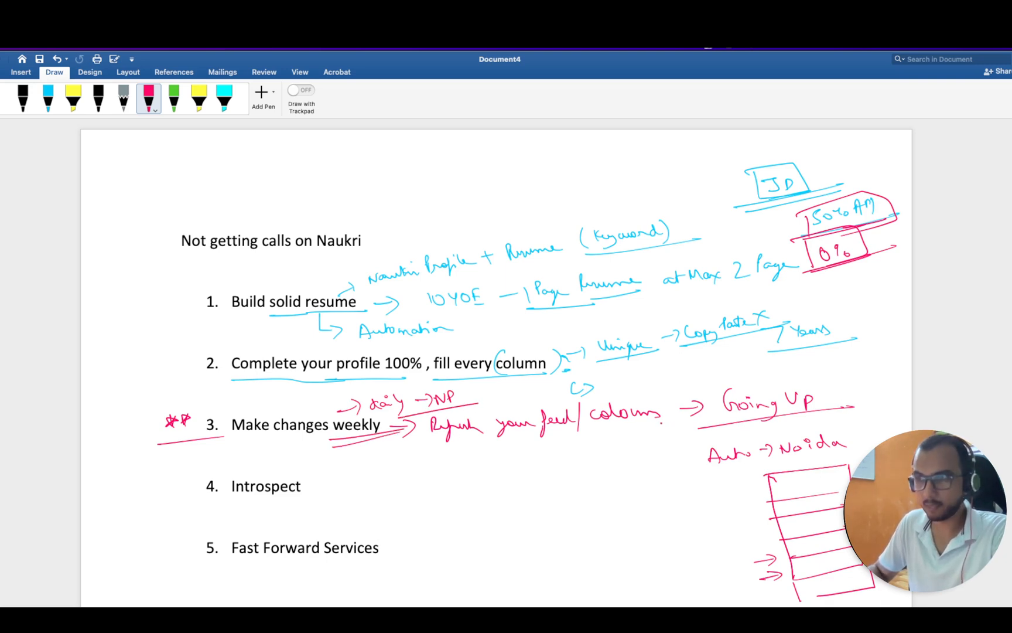
left_click_drag(397, 439, 397, 458)
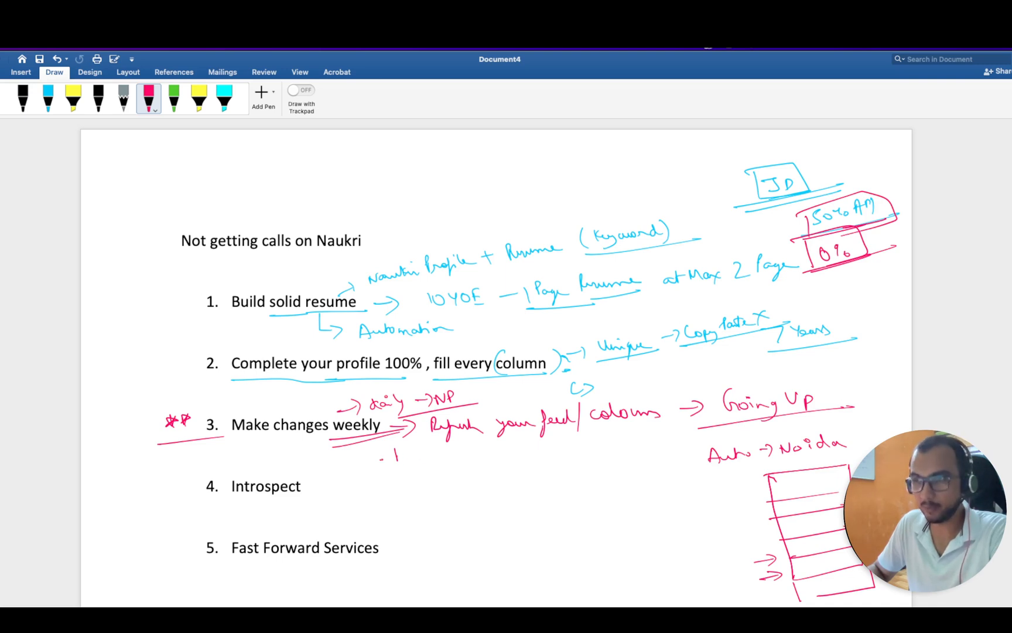
Underline 'Introspect' and ink '50 Orgs → 20 Orgs' beside it, looping back to tip 1.
left_click_drag(381, 458, 407, 462)
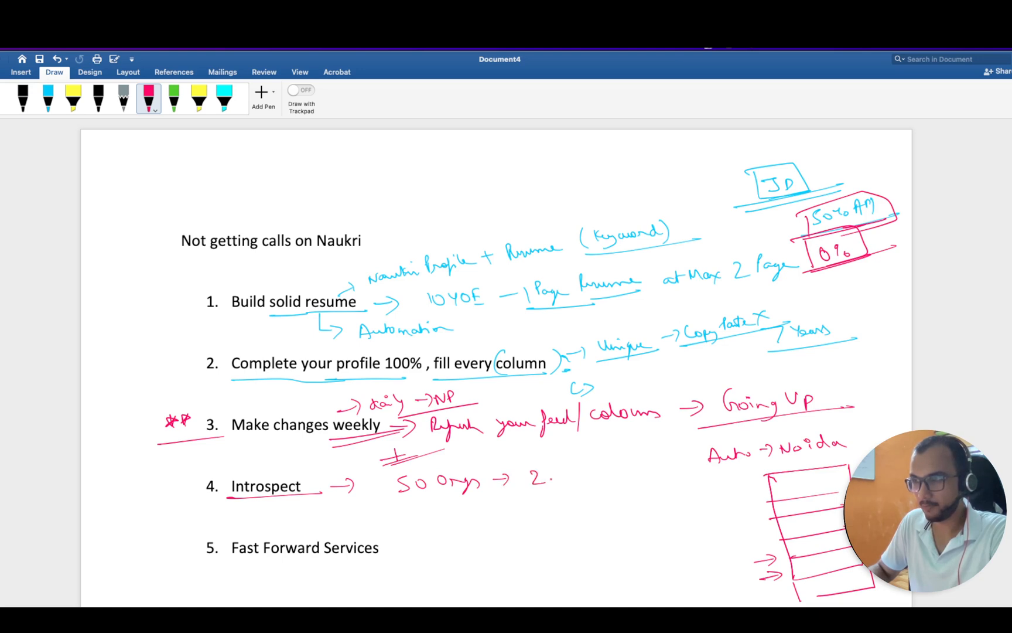
left_click_drag(548, 481, 588, 481)
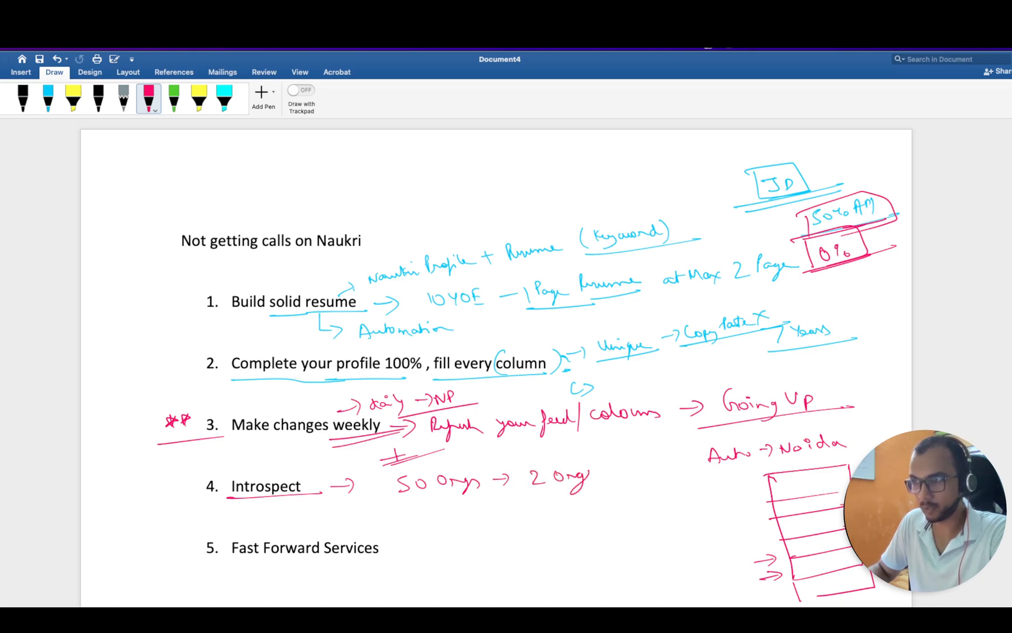
left_click_drag(588, 478, 623, 481)
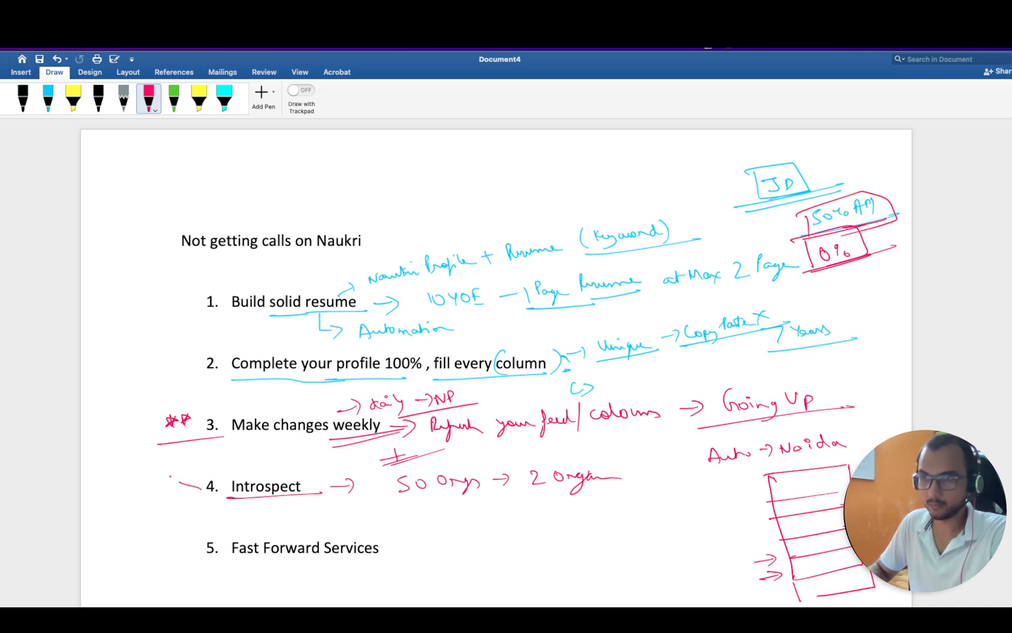
left_click_drag(150, 372, 194, 485)
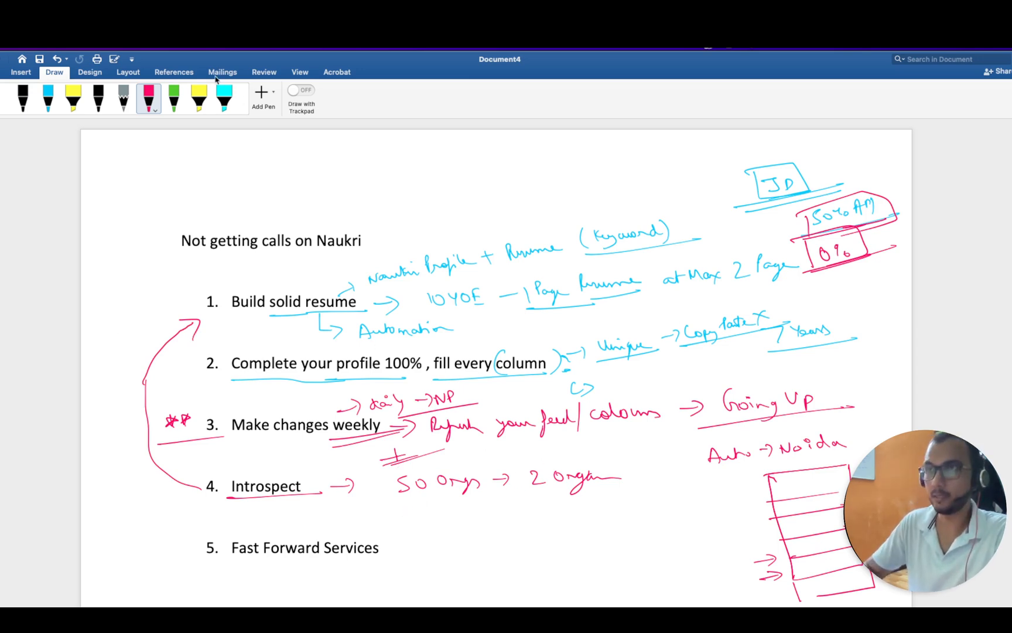
In green ink, write '20|0' over a bracketed 'two weeks', circle 20, and box '2 Organs' with an arrow.
left_click(173, 99)
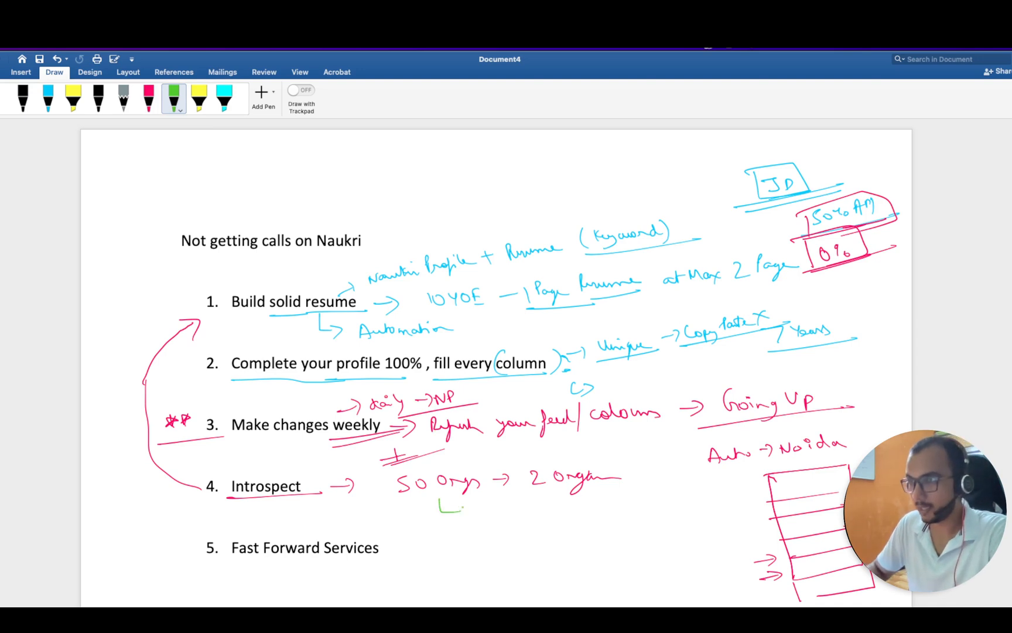
left_click_drag(452, 510, 536, 503)
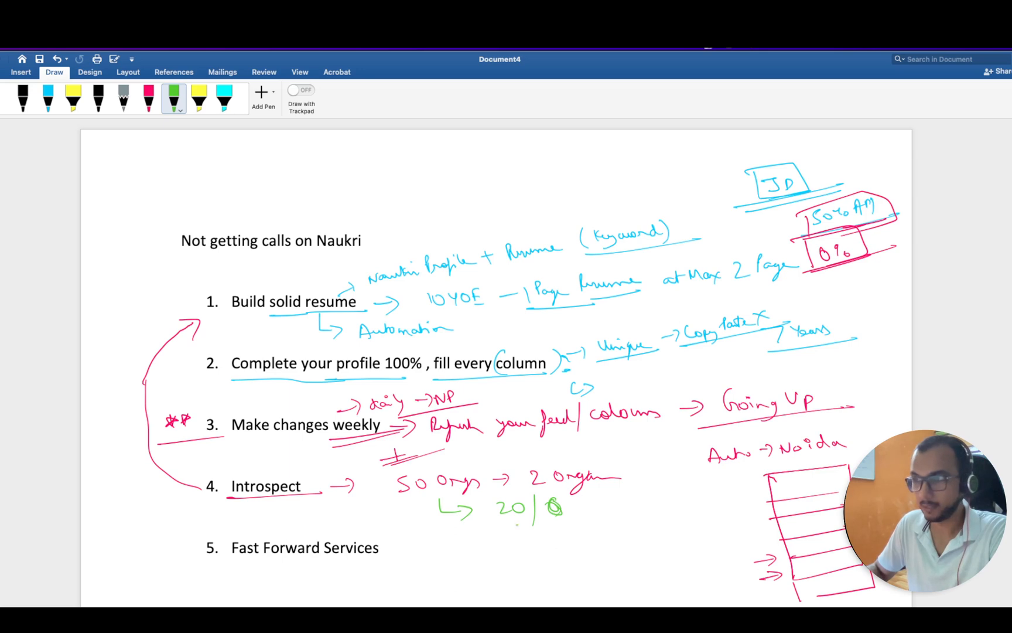
left_click_drag(530, 520, 556, 530)
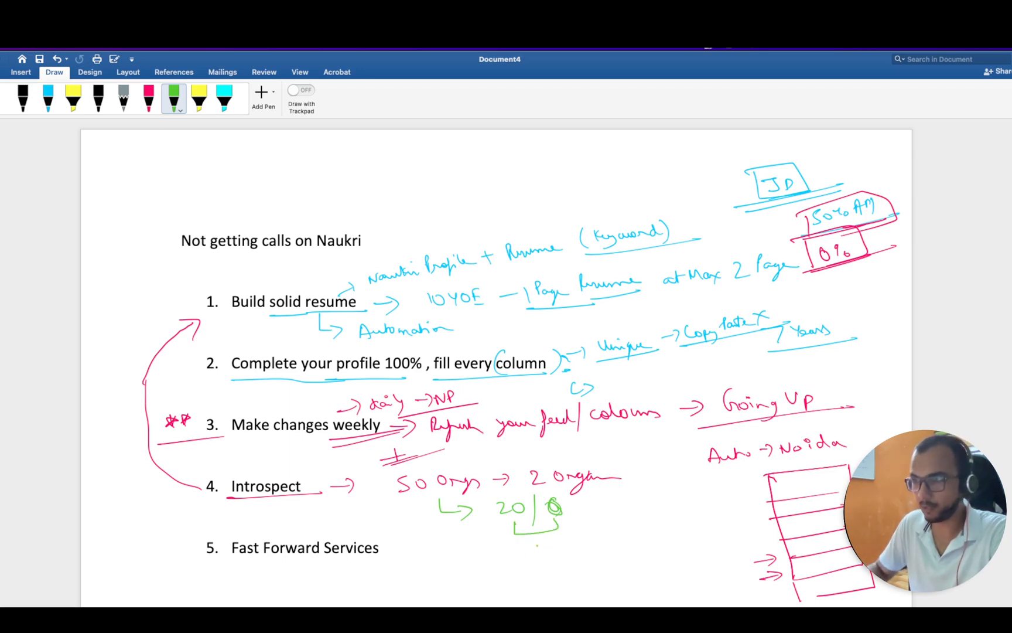
left_click_drag(533, 543, 591, 546)
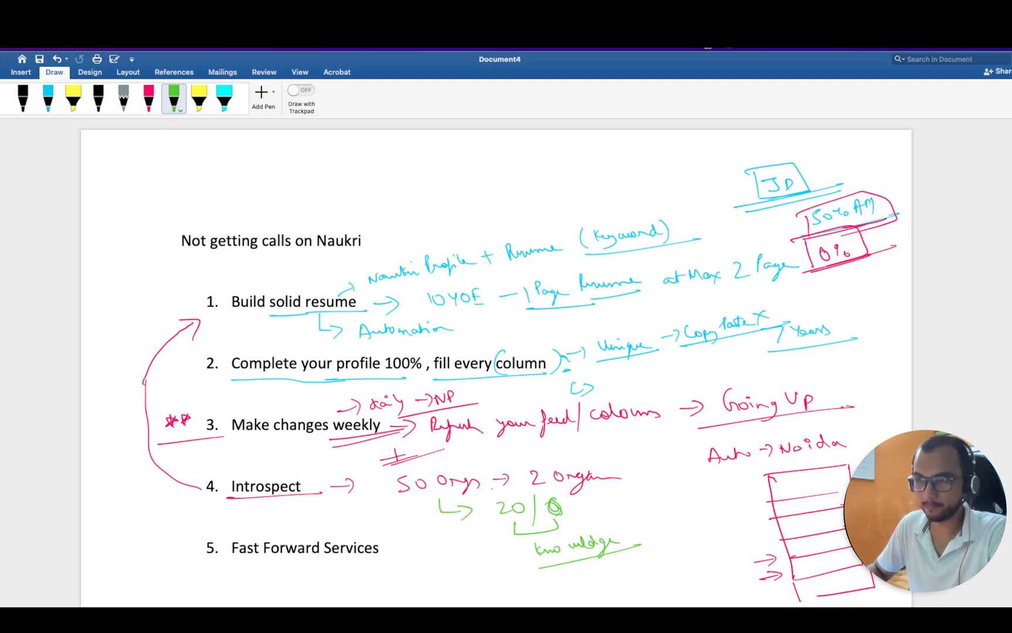
left_click_drag(491, 491, 530, 523)
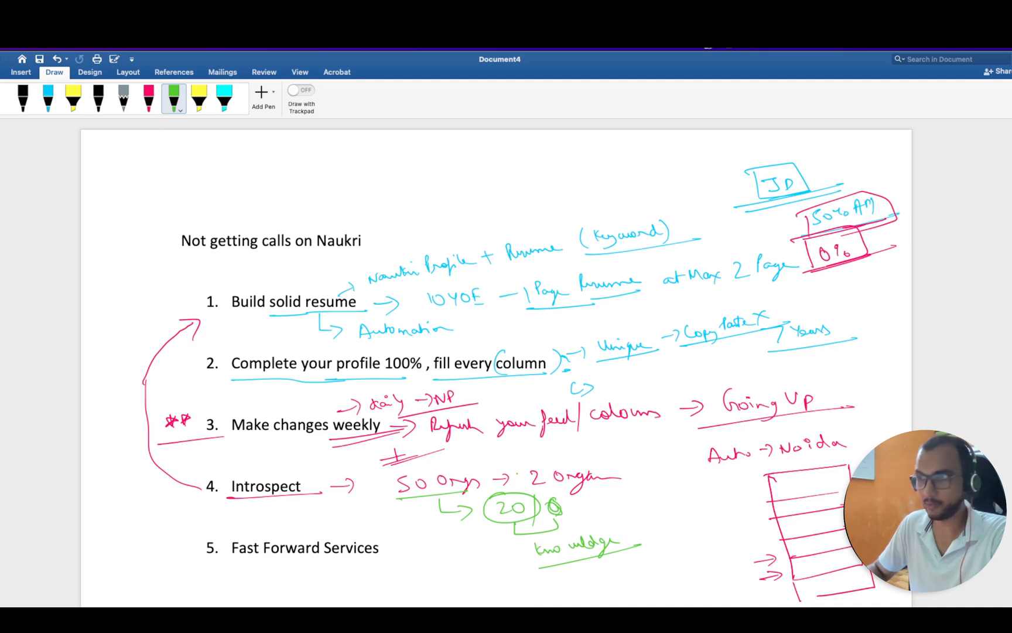
left_click_drag(536, 462, 620, 491)
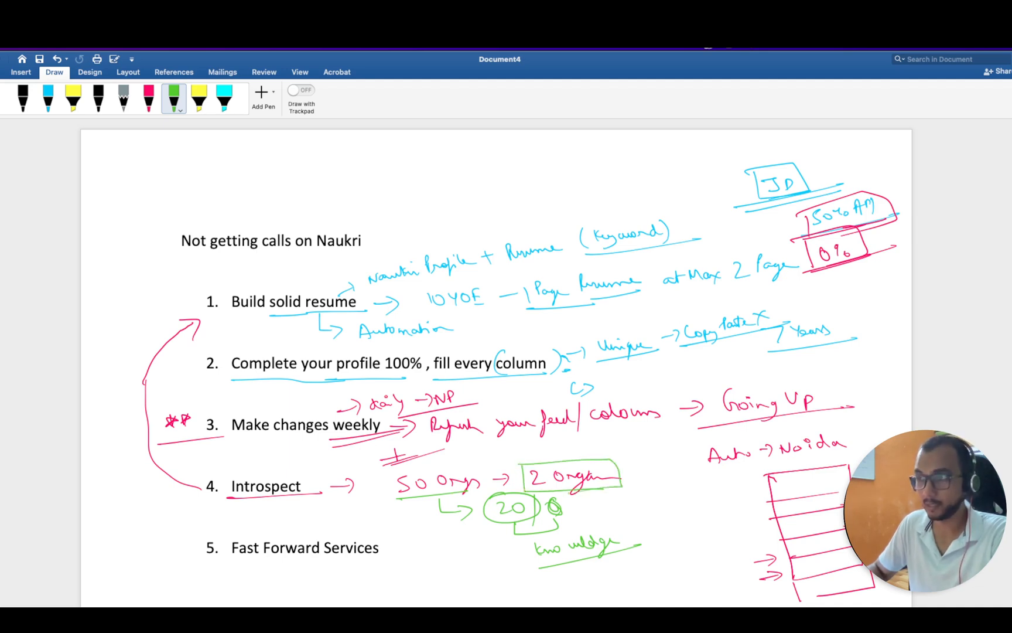
left_click_drag(622, 475, 645, 468)
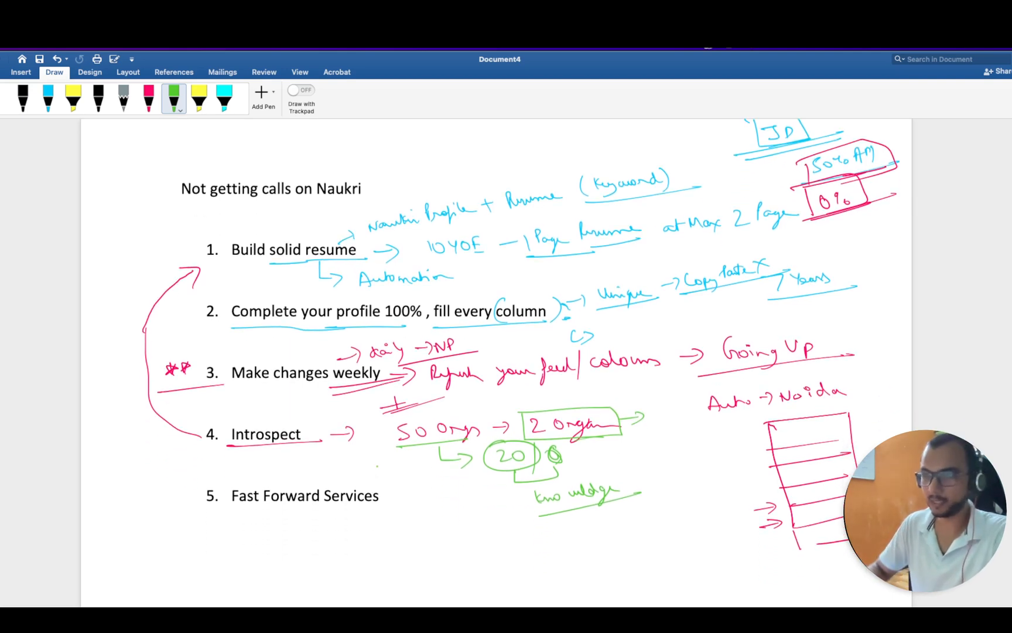
Underline 'Fast Forward Services' and ink 'Make a diff' and a circled '2.5K' arrowing to a boxed '180% hike'.
left_click_drag(230, 512, 308, 512)
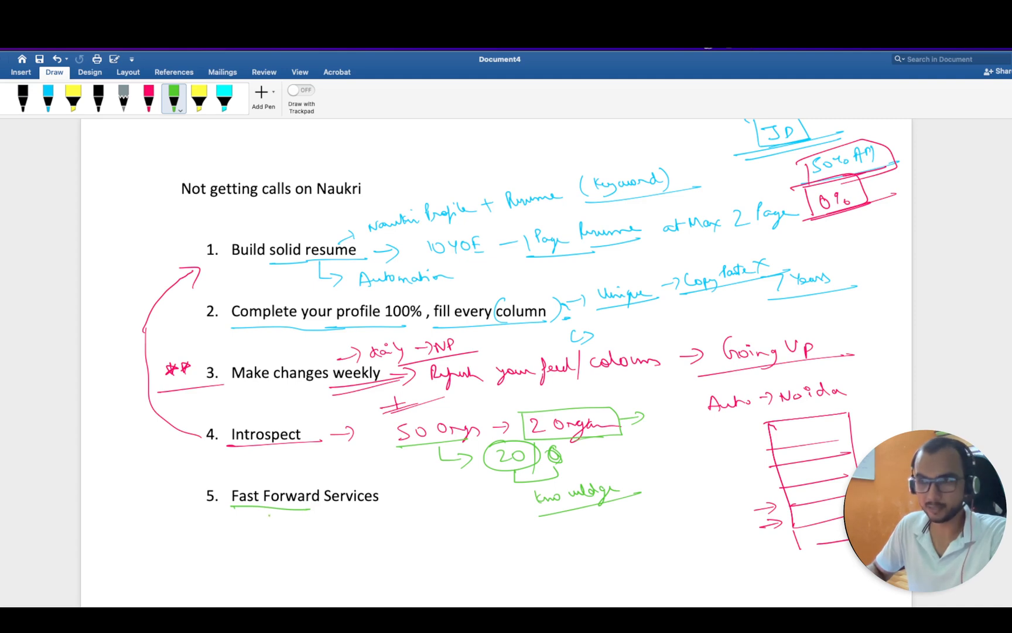
left_click_drag(245, 517, 317, 530)
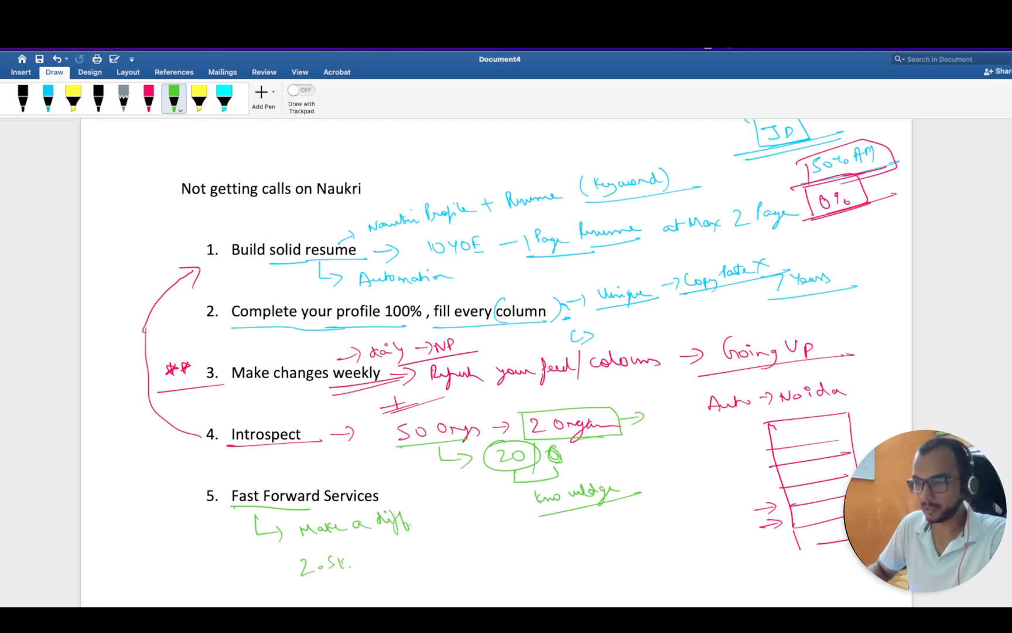
left_click_drag(374, 562, 413, 555)
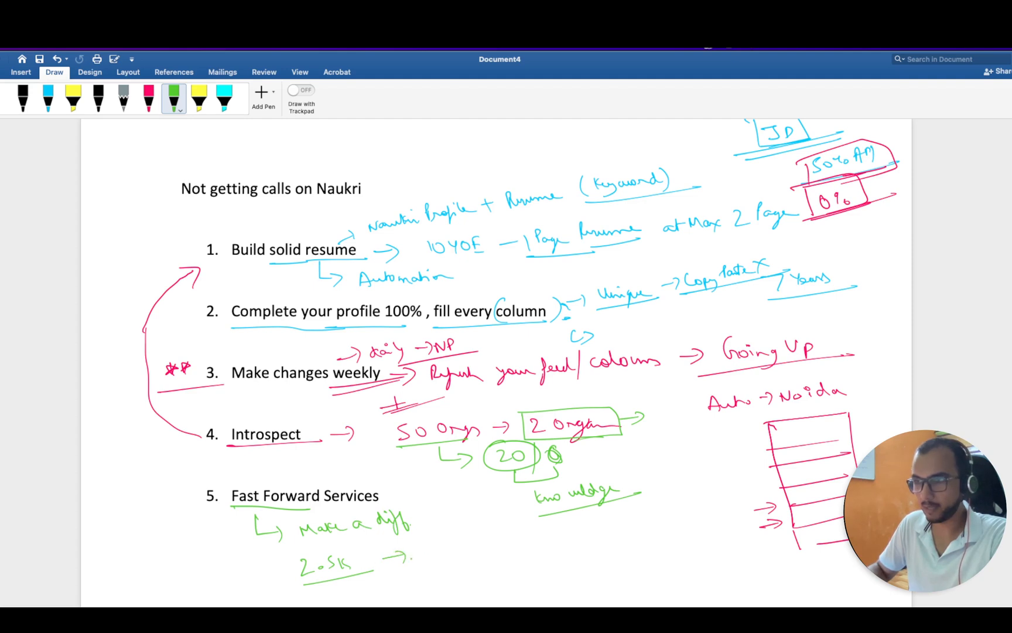
left_click_drag(432, 549, 452, 555)
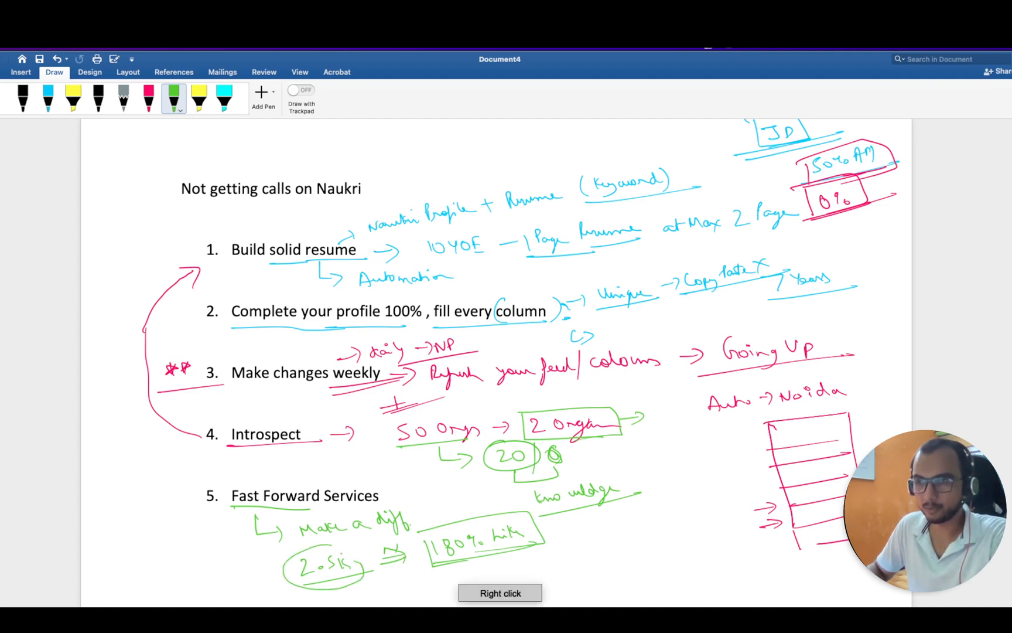
scroll("down", 3)
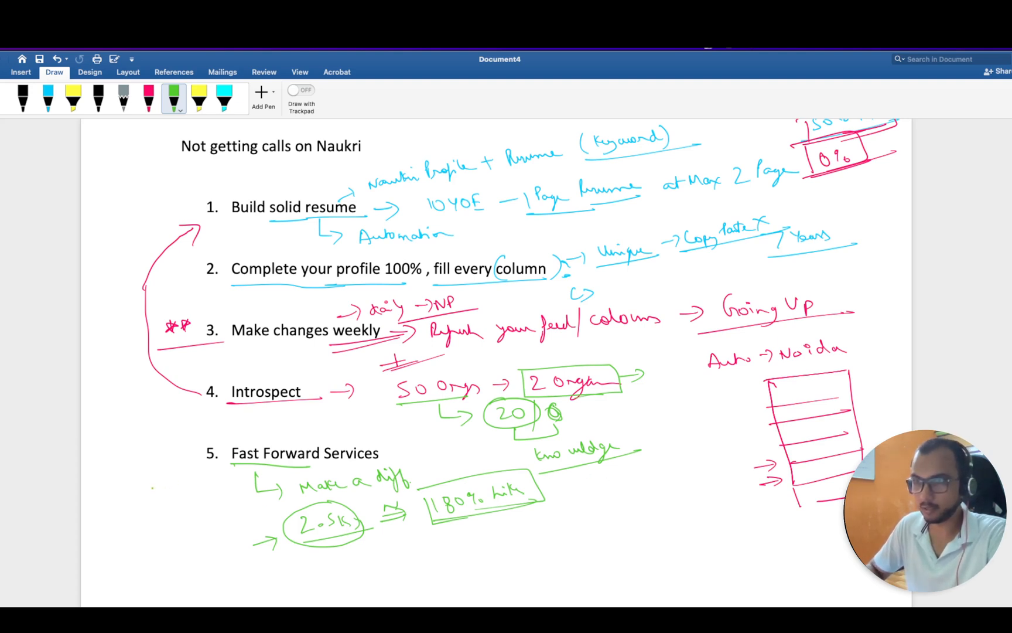
Write '2 YOE' with arrows toward 2.5K, a bracket beside item 5, and a boxed '2.5|3' with 3 circled.
left_click_drag(162, 481, 200, 484)
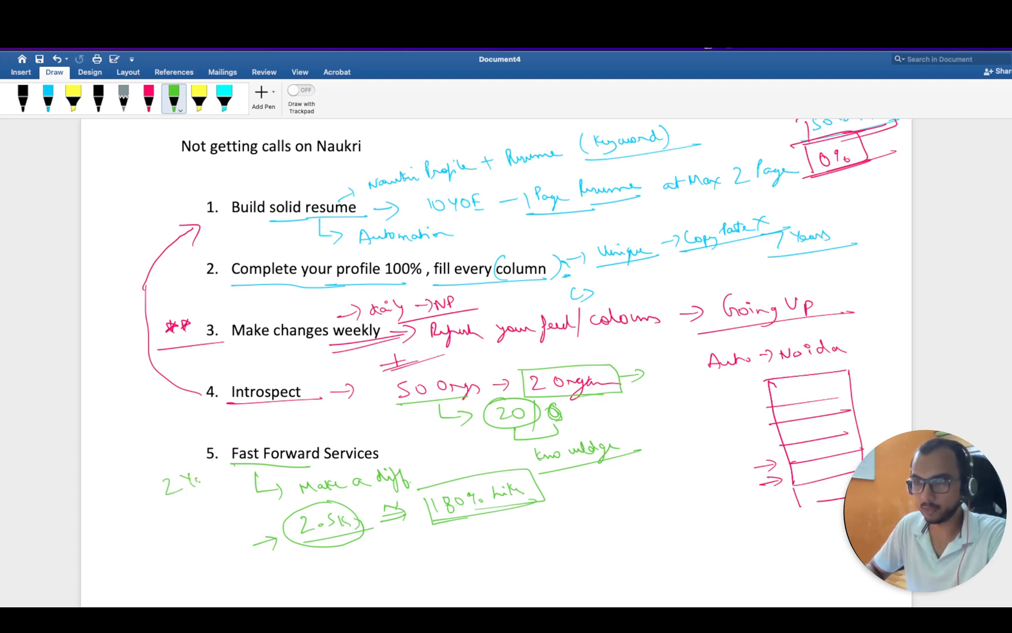
left_click_drag(187, 481, 232, 511)
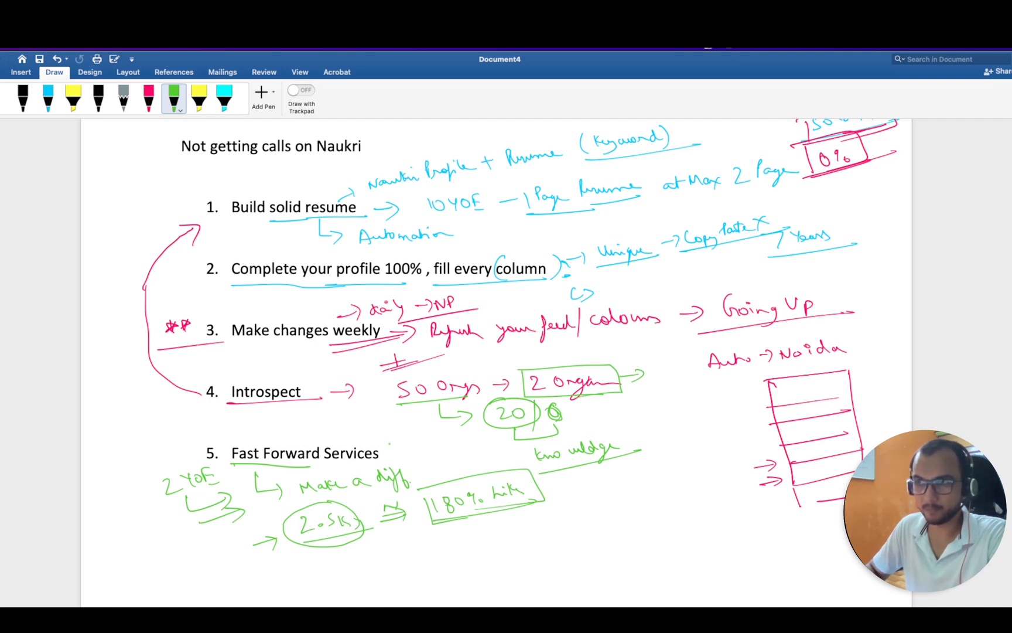
left_click_drag(400, 445, 445, 449)
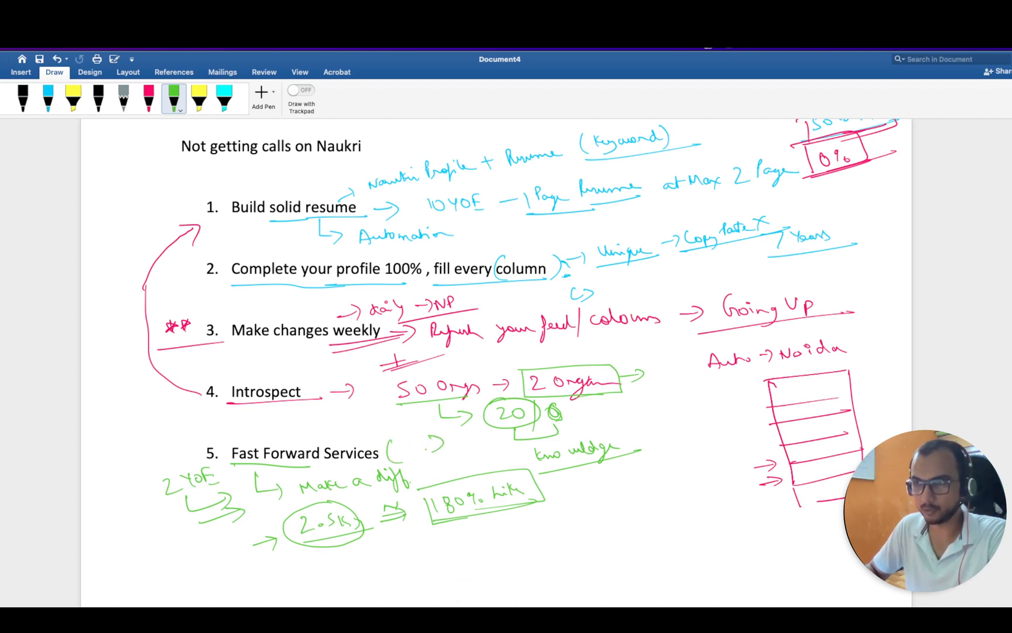
left_click_drag(407, 445, 445, 445)
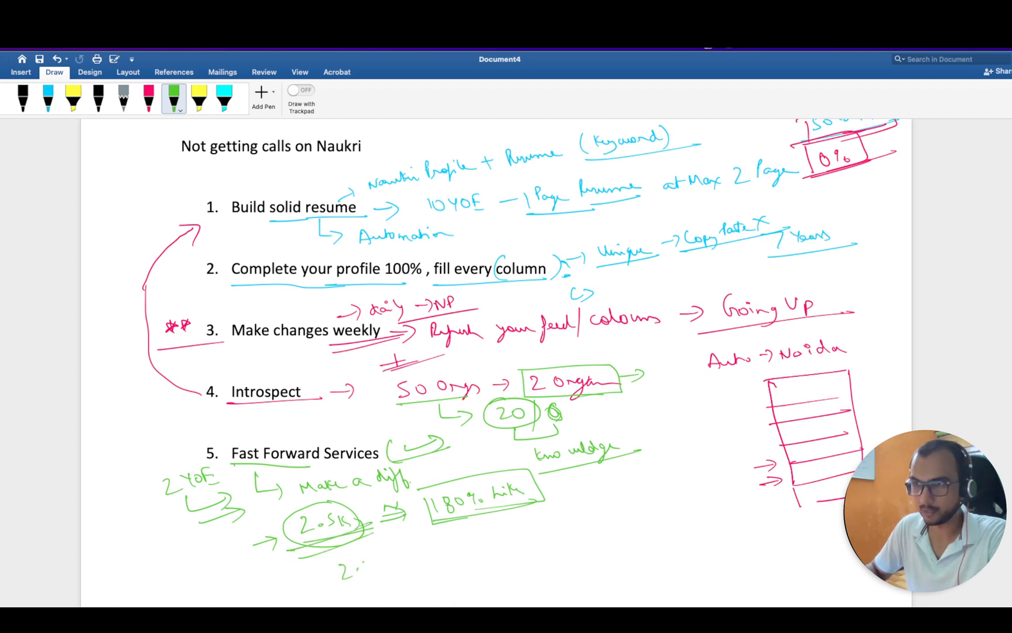
left_click_drag(348, 561, 419, 574)
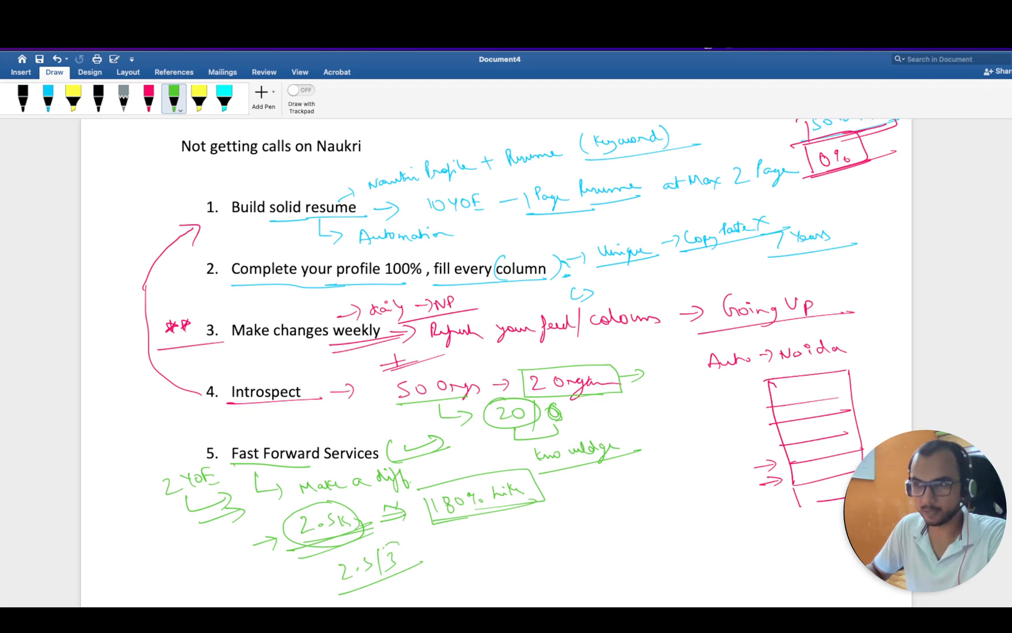
left_click_drag(375, 549, 397, 568)
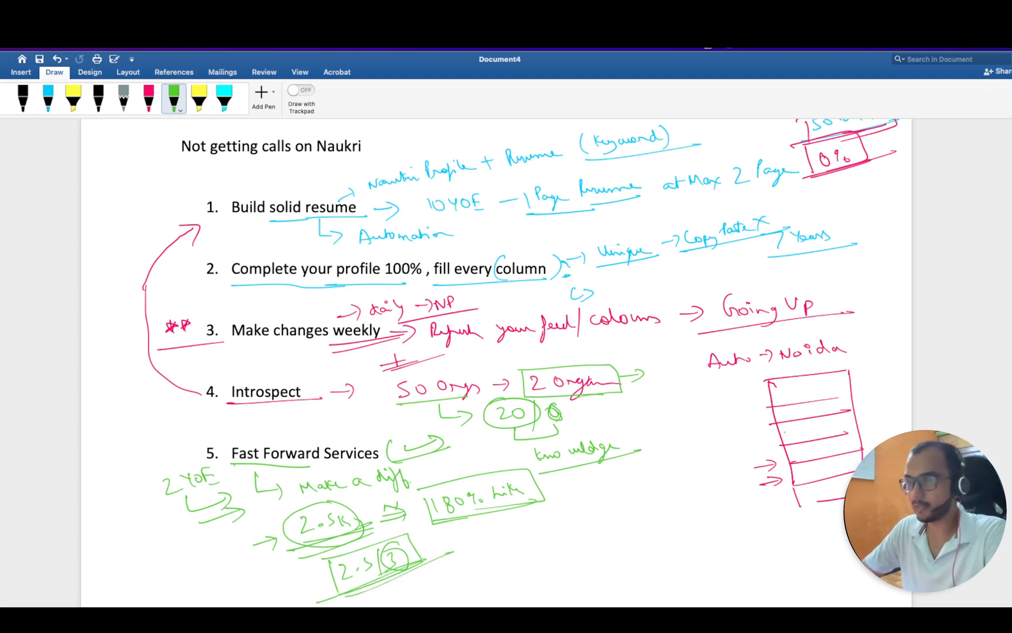
scroll("down", 3)
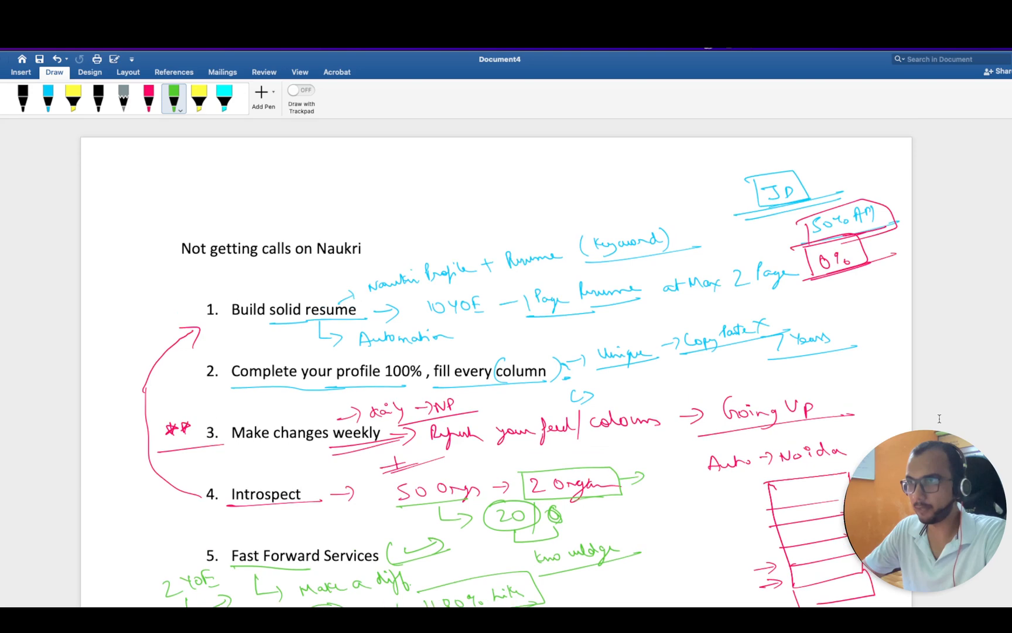
scroll("down", 3)
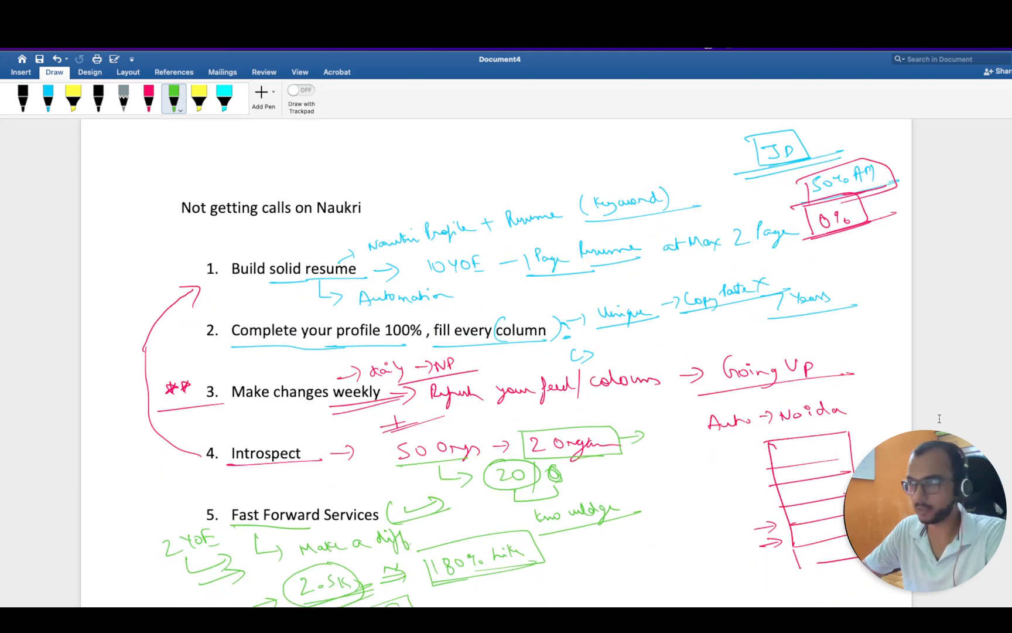